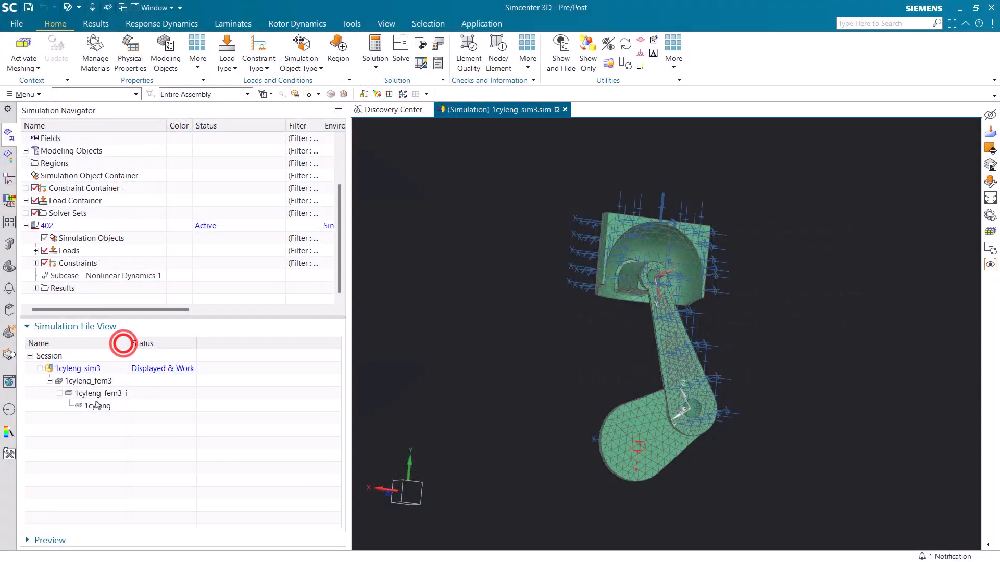
Display the idealized part and start Save As with the new name 1cyleng_fem4_i
{"action": "double_click", "coordinate": [101, 394]}
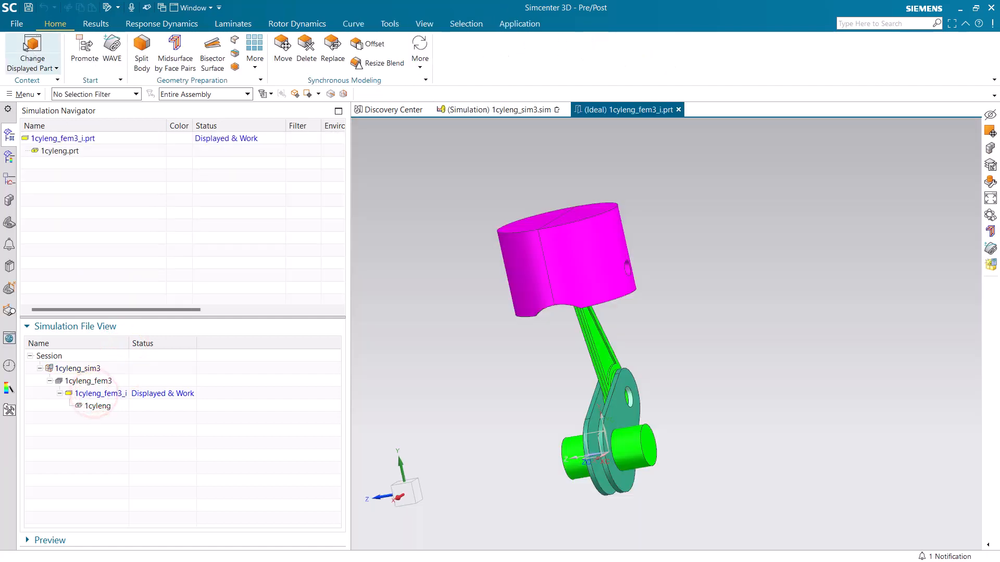
{"action": "left_click", "coordinate": [16, 24]}
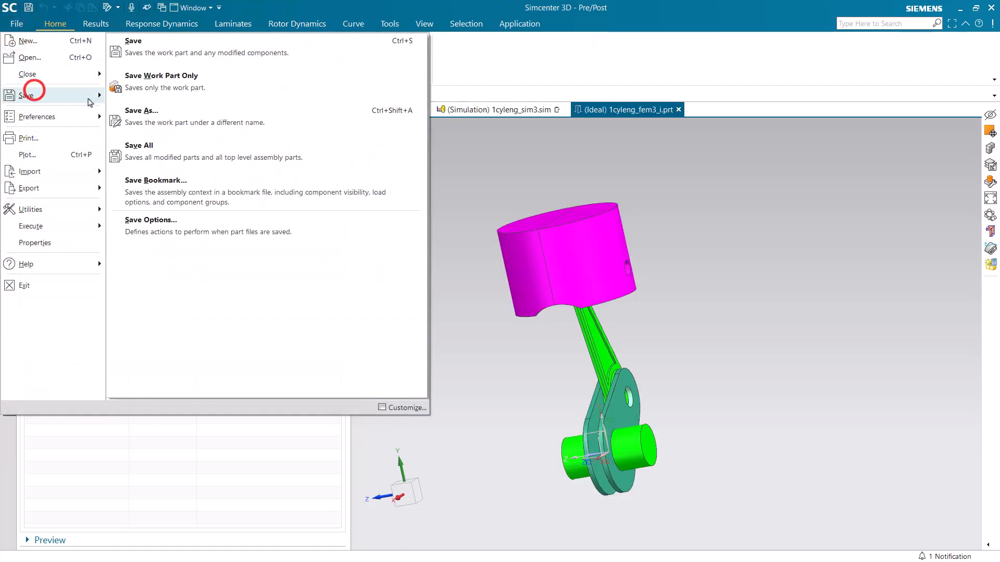
{"action": "left_click", "coordinate": [140, 111]}
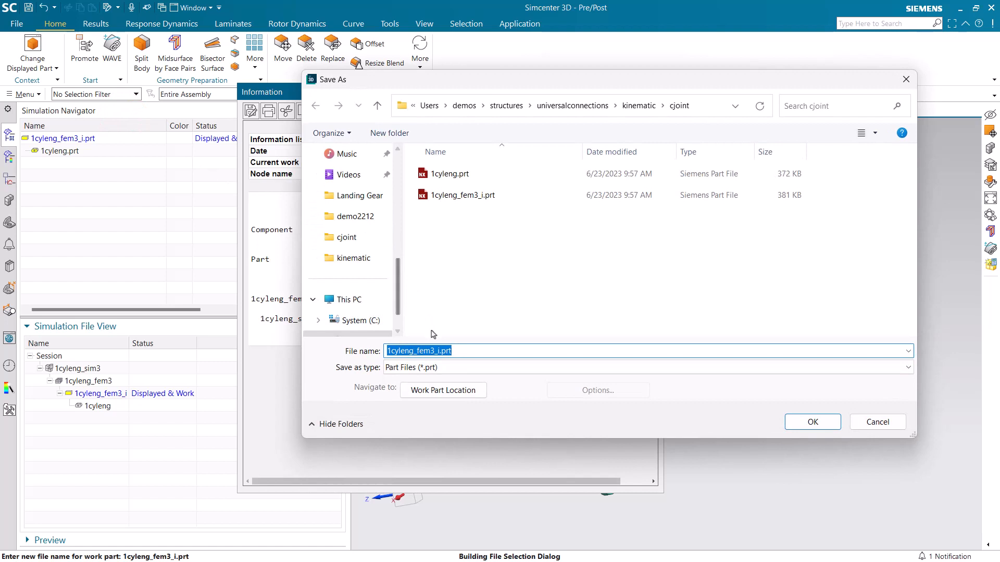
{"action": "left_click", "coordinate": [430, 351]}
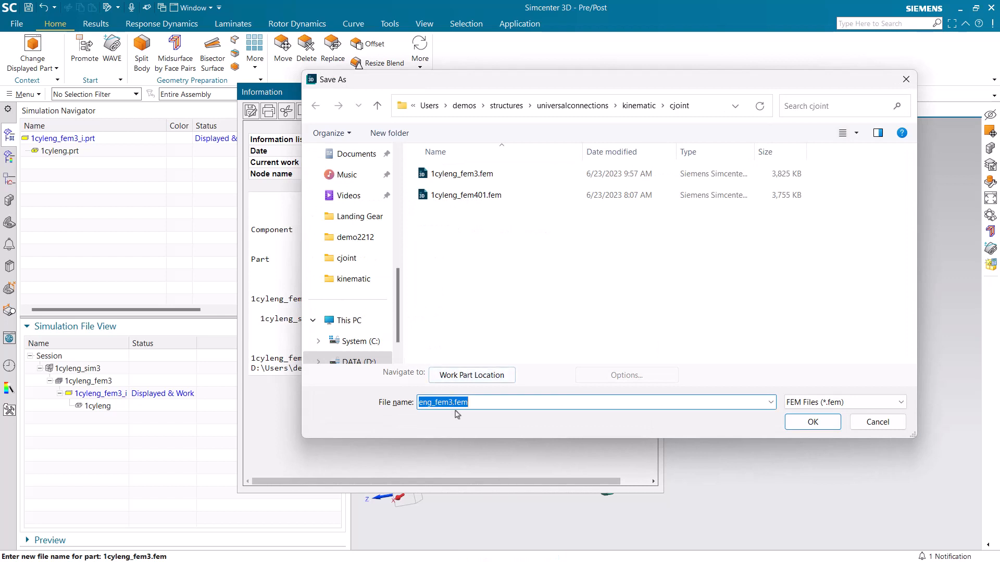
Name the FEM 1cyleng_fem4 and simulation 1cyleng_sim4, confirm saving and dismiss the report
{"action": "left_click", "coordinate": [465, 402]}
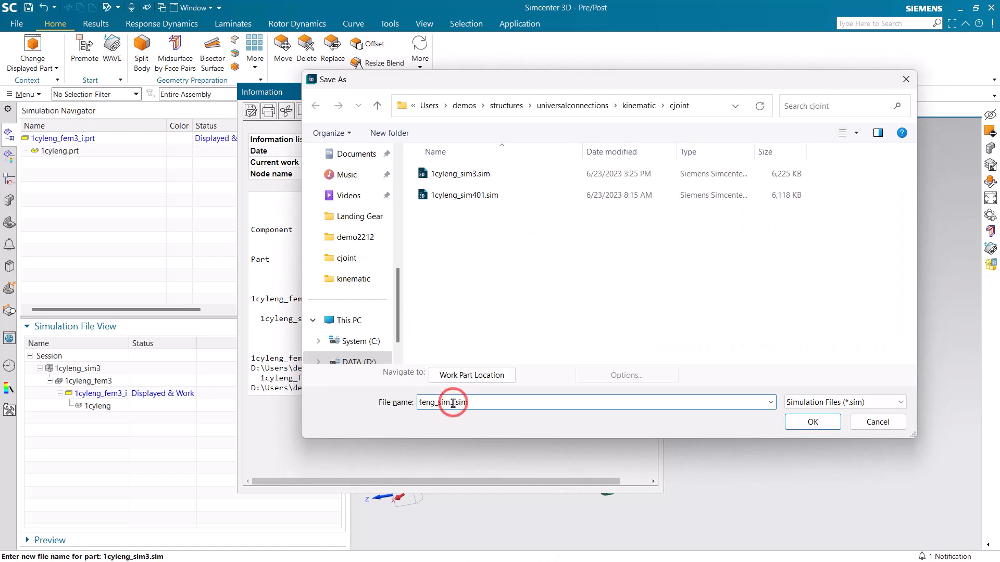
{"action": "left_click", "coordinate": [811, 422]}
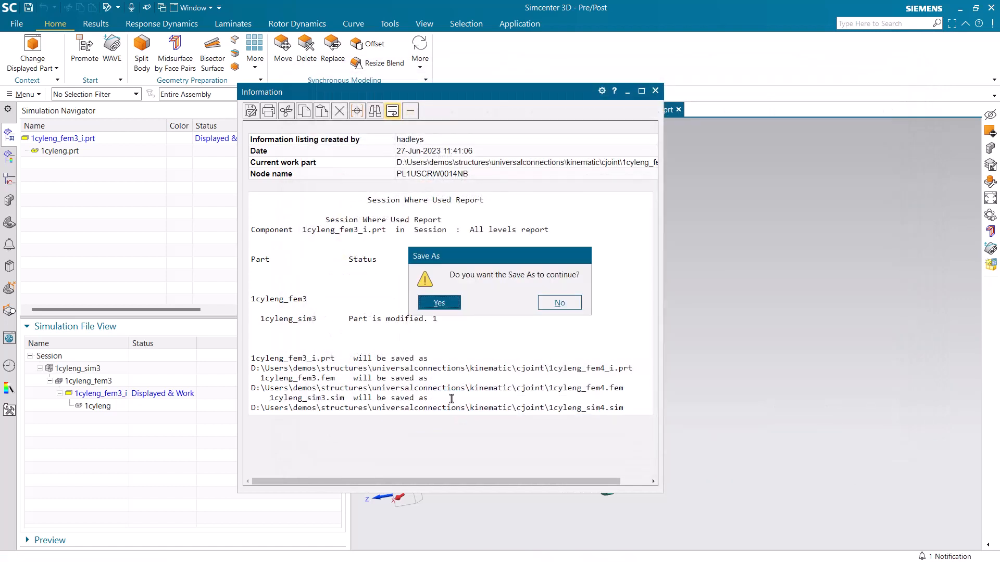
{"action": "left_click", "coordinate": [439, 302]}
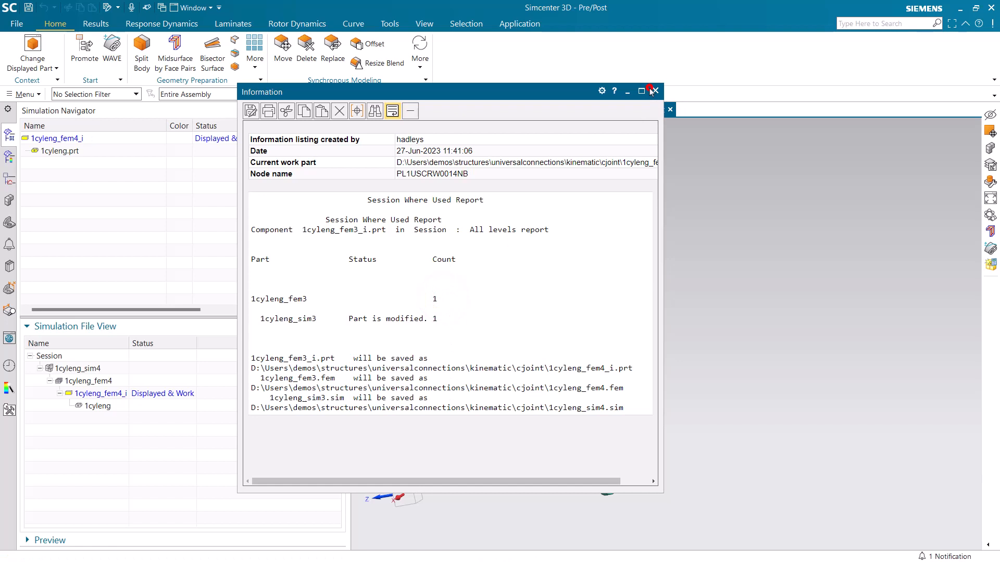
{"action": "left_click", "coordinate": [654, 92]}
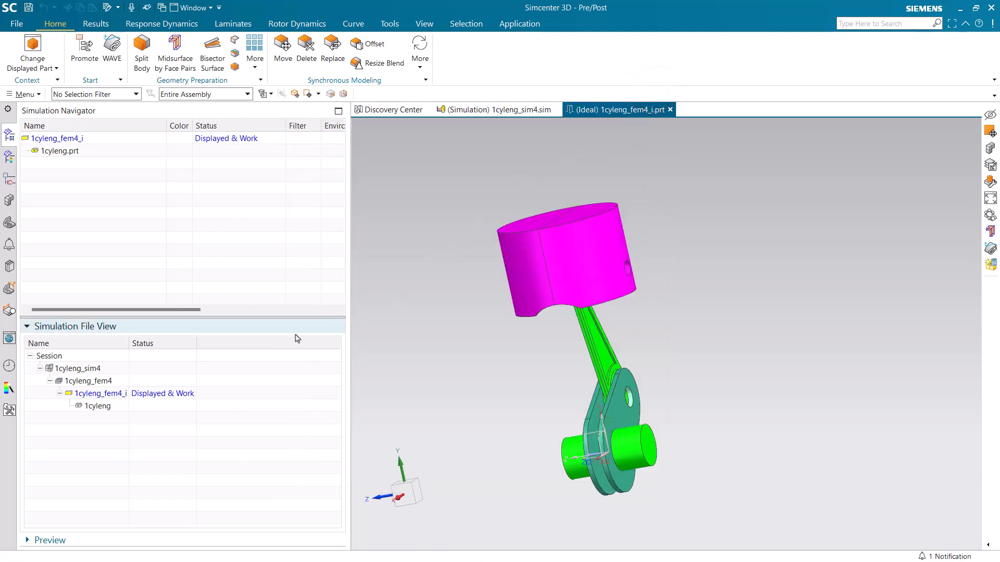
{"action": "mouse_move", "coordinate": [141, 282]}
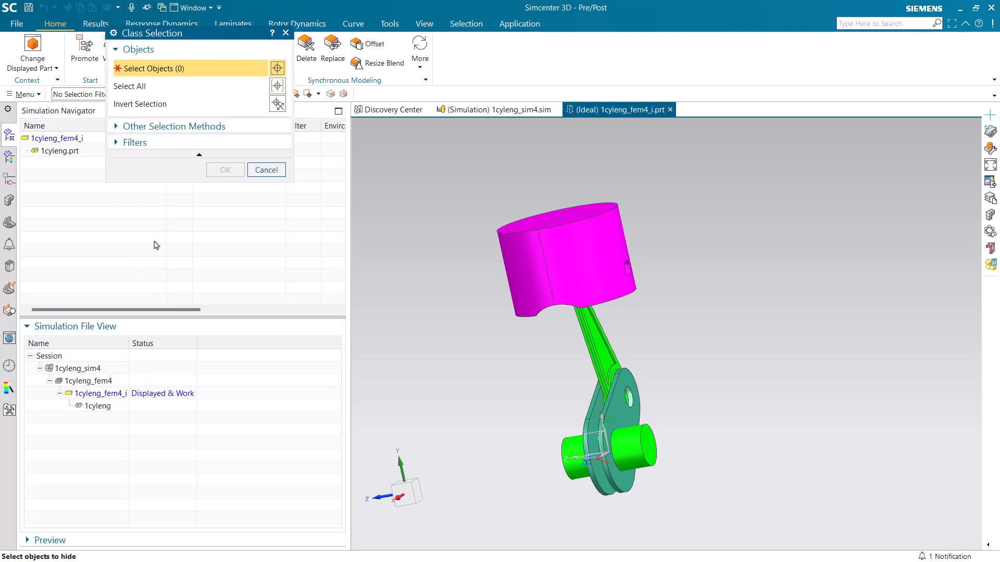
Filter selection to solid bodies, hide two bodies and head into the Insert menu for Modeling
{"action": "left_click", "coordinate": [102, 95]}
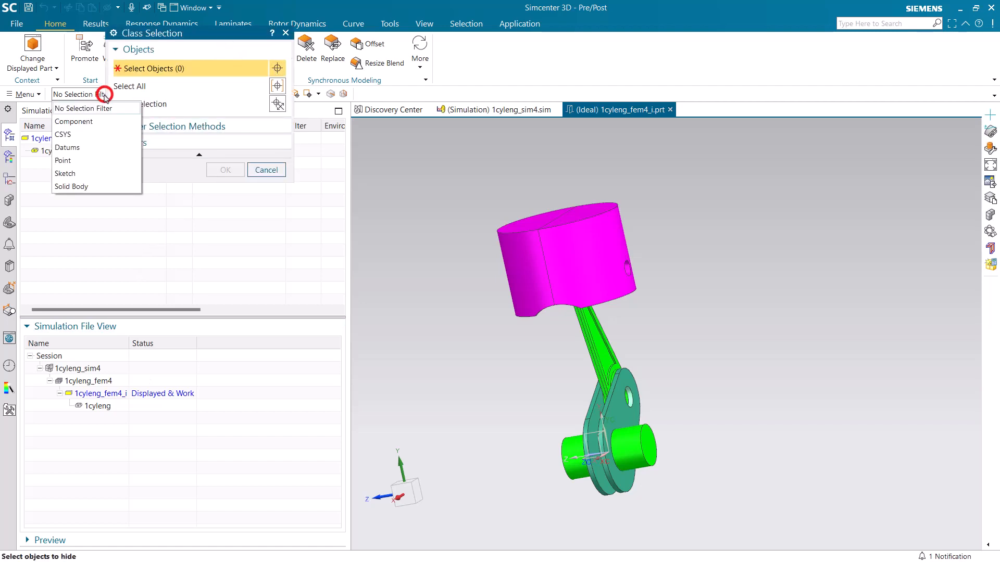
{"action": "left_click", "coordinate": [72, 187]}
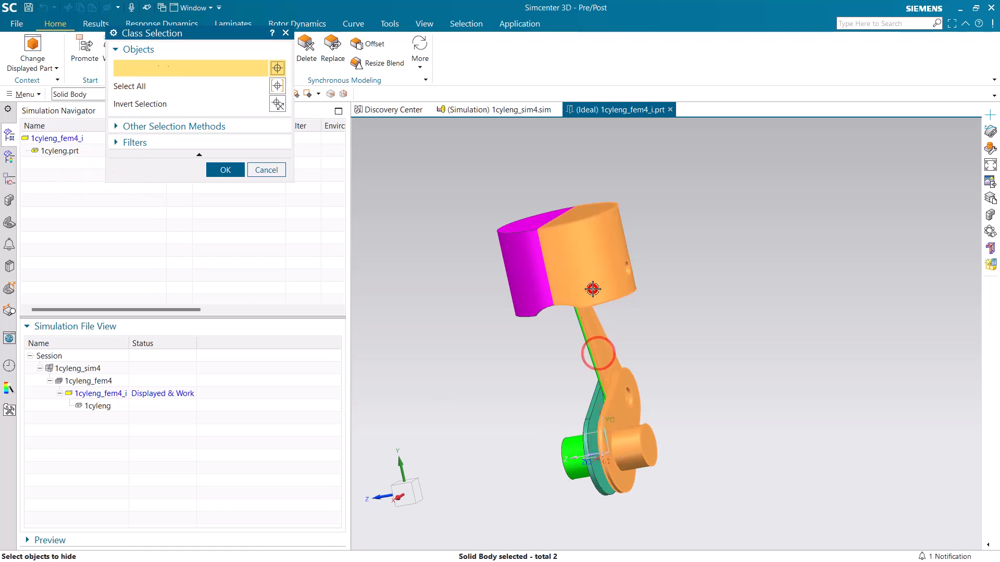
{"action": "left_click", "coordinate": [225, 170]}
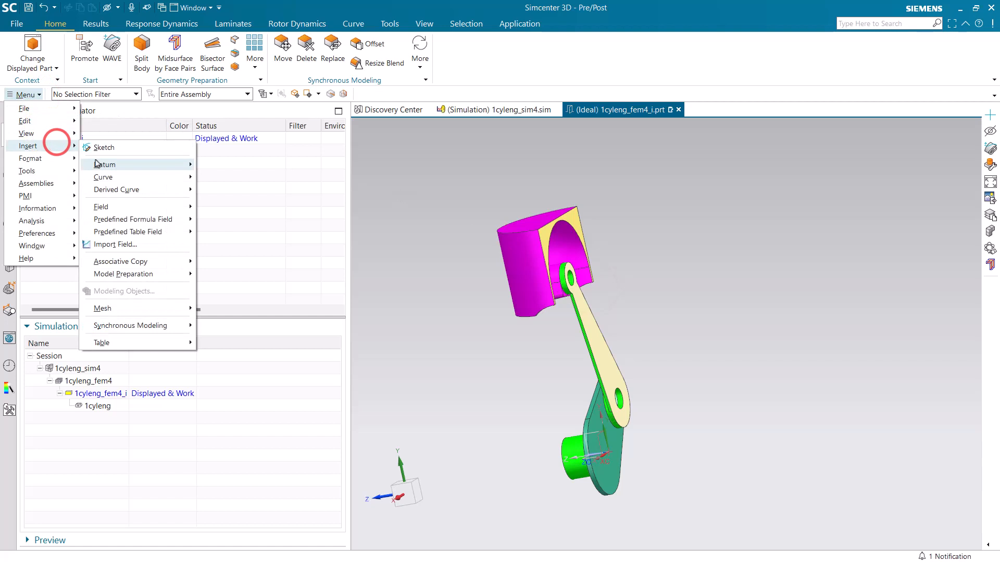
{"action": "left_click", "coordinate": [104, 164]}
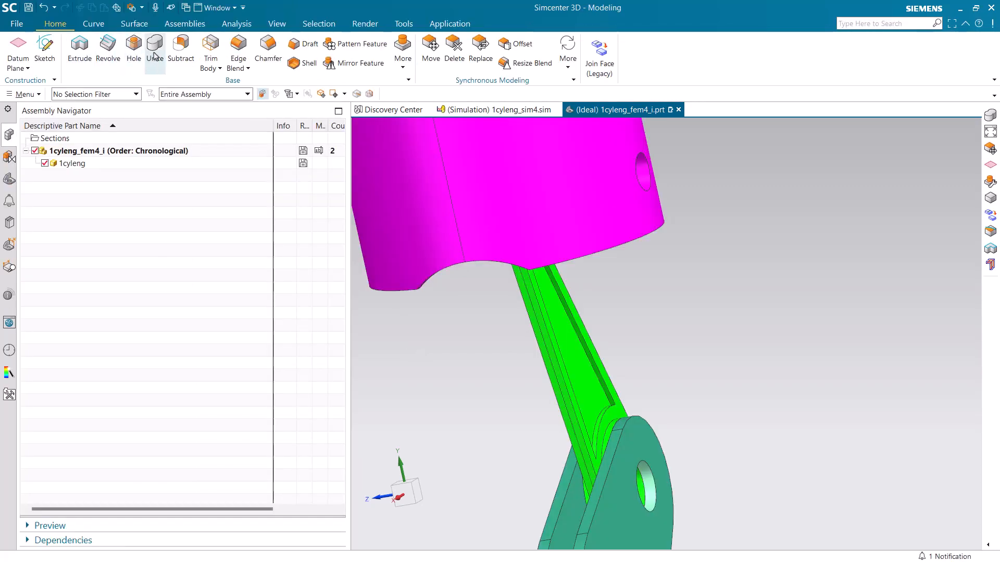
Unite the two connecting-rod solid bodies into one body
{"action": "left_click", "coordinate": [154, 51]}
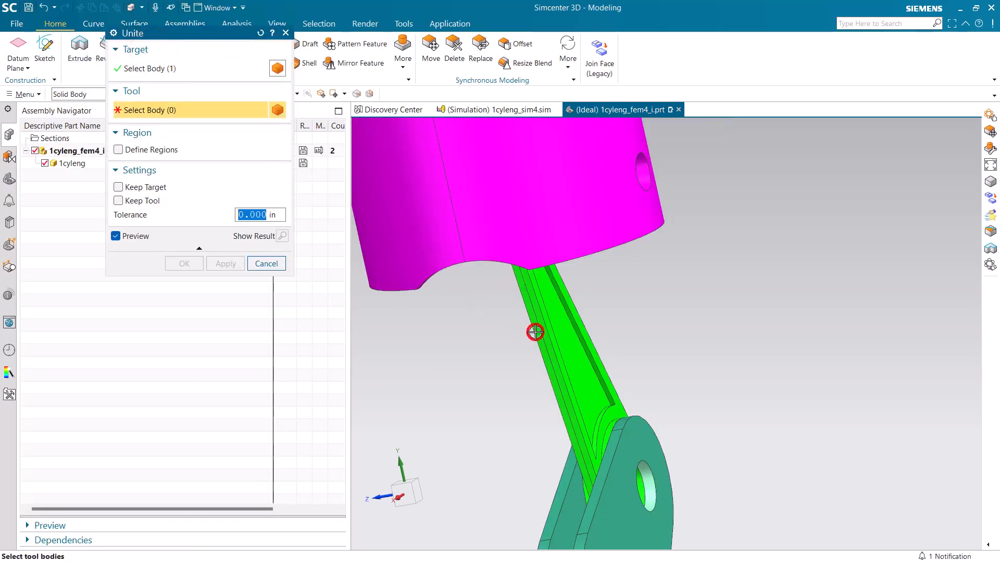
{"action": "left_click", "coordinate": [534, 331]}
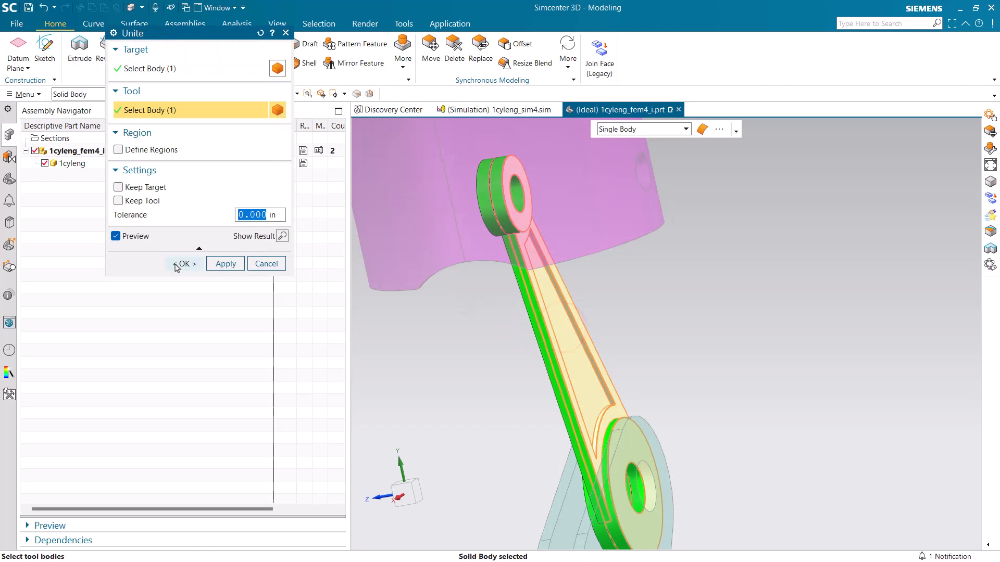
{"action": "left_click", "coordinate": [184, 263]}
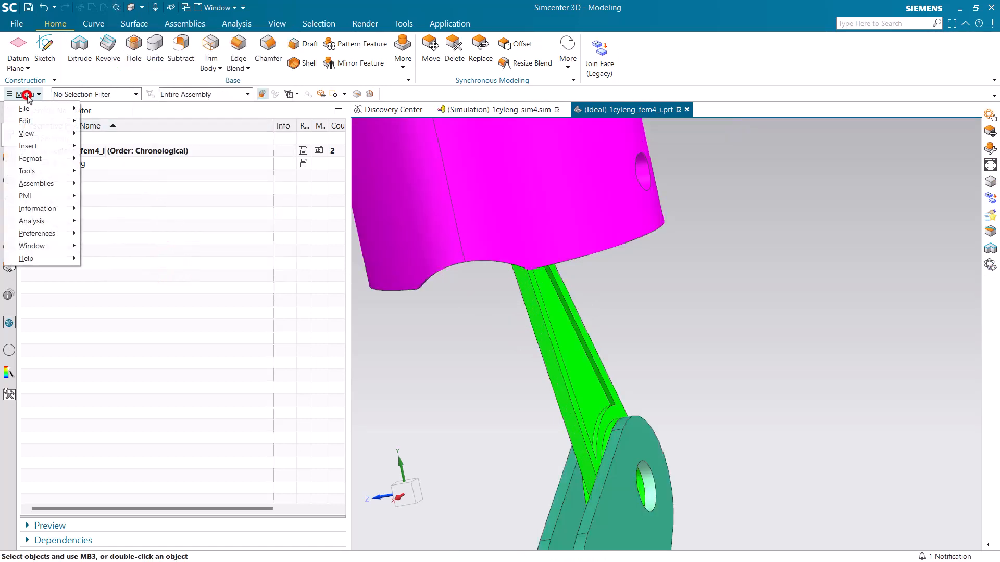
Go to Assign Materials for the merged rod via Menu > Tools > Materials
{"action": "left_click", "coordinate": [27, 171]}
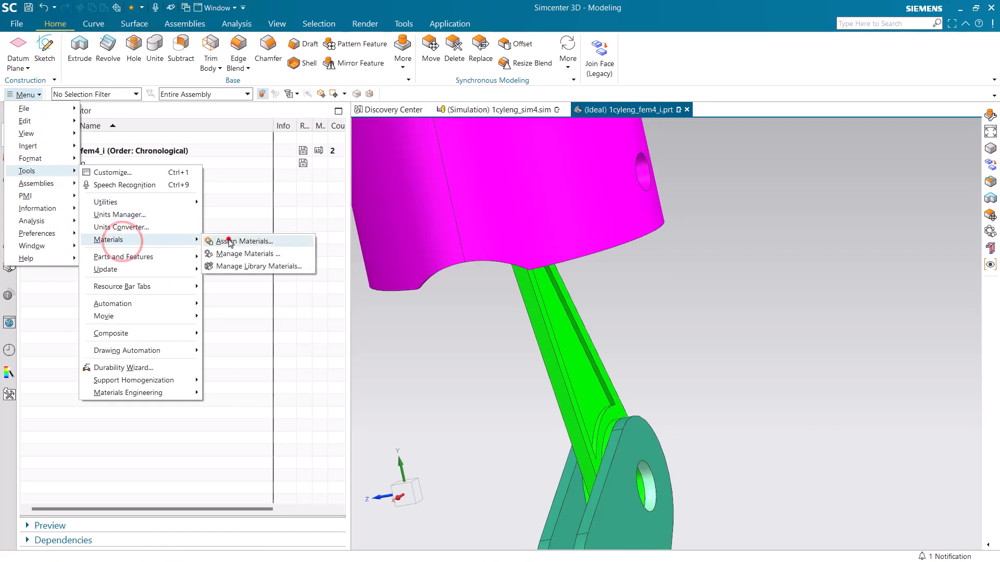
{"action": "left_click", "coordinate": [246, 241]}
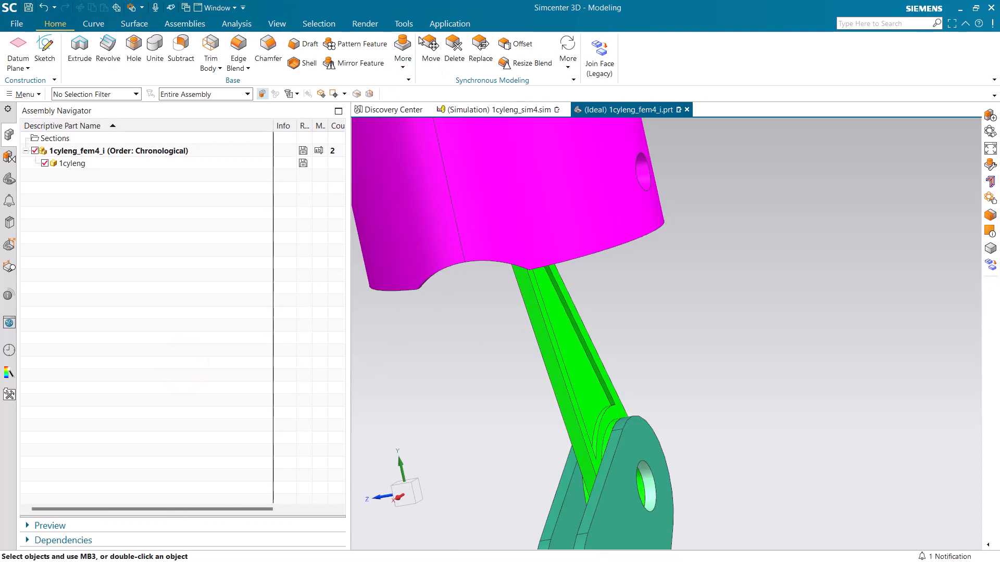
{"action": "left_click", "coordinate": [450, 24]}
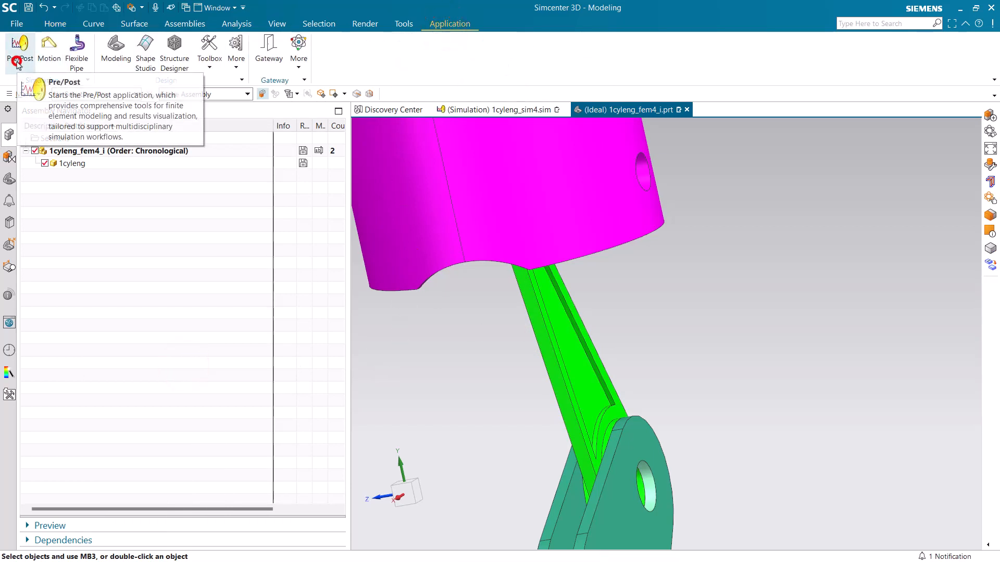
Return to Pre/Post on the FEM and update polygon geometry to three bodies, closing the logs
{"action": "left_click", "coordinate": [19, 48]}
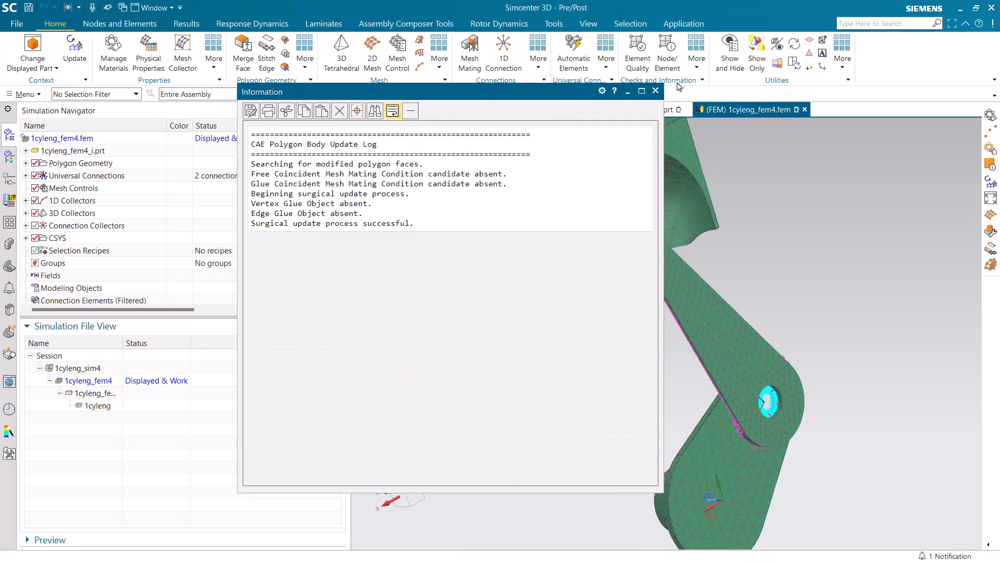
{"action": "left_click", "coordinate": [654, 91]}
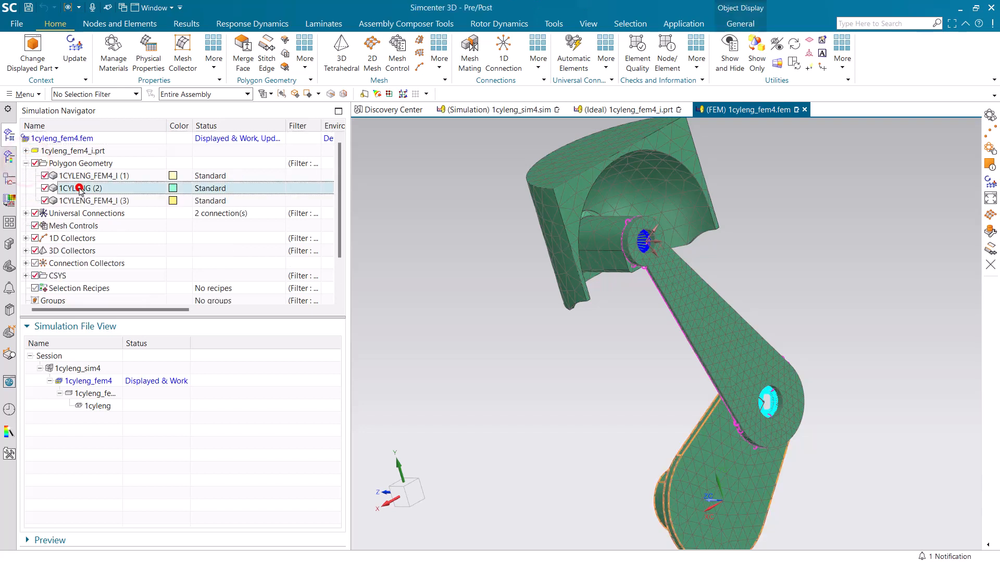
{"action": "left_click", "coordinate": [93, 175]}
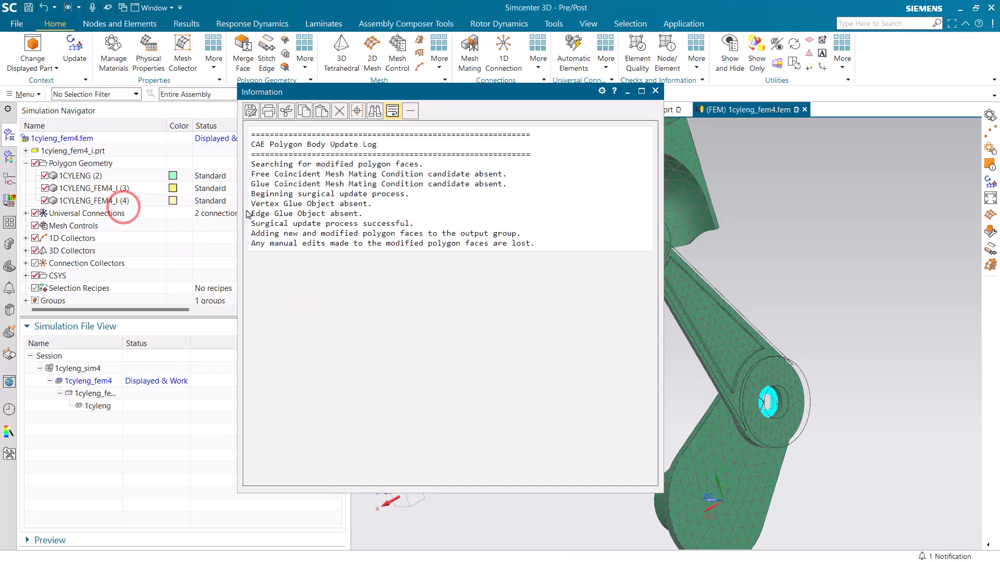
{"action": "mouse_move", "coordinate": [654, 90]}
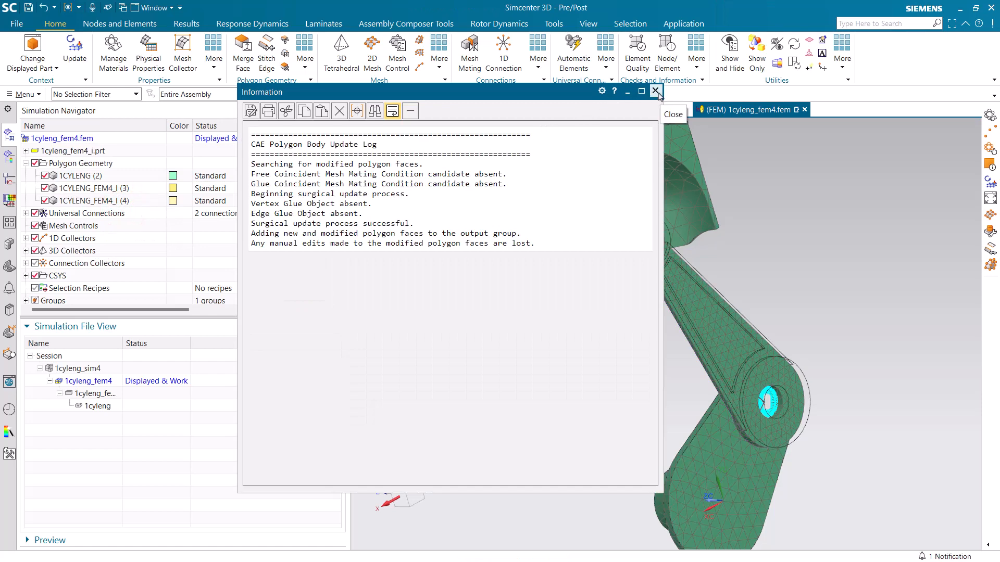
{"action": "left_click", "coordinate": [655, 91]}
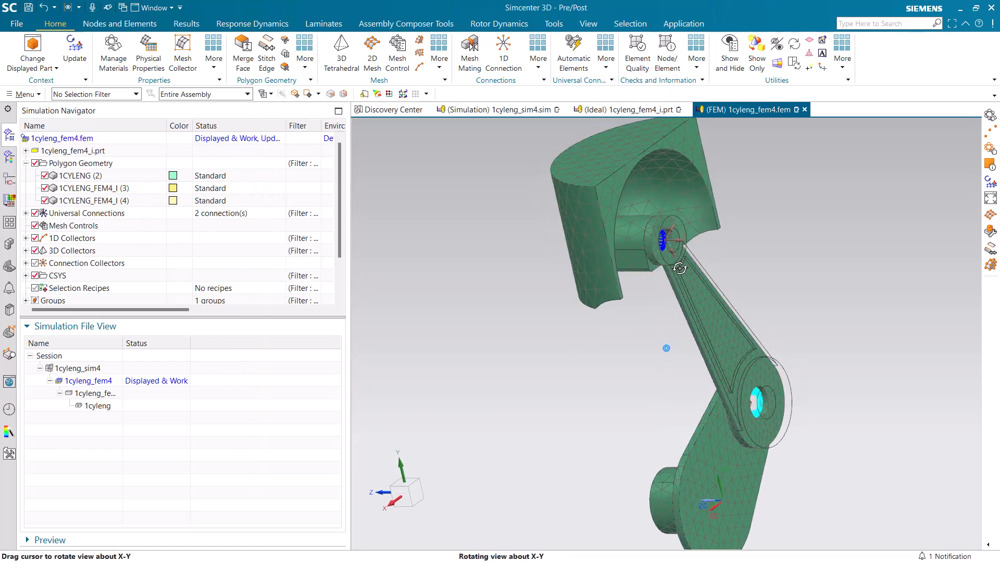
{"action": "left_click", "coordinate": [435, 57]}
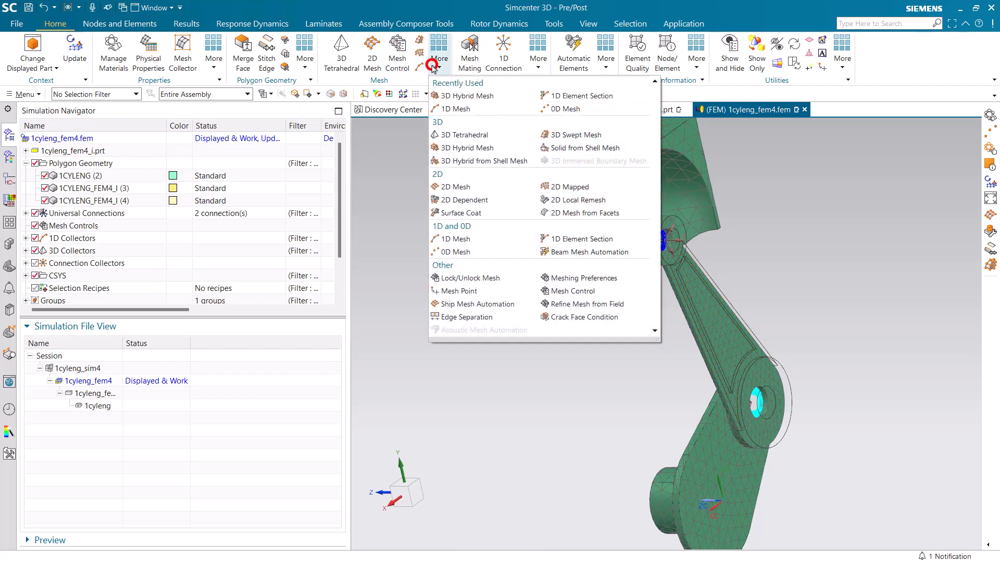
{"action": "mouse_move", "coordinate": [456, 186]}
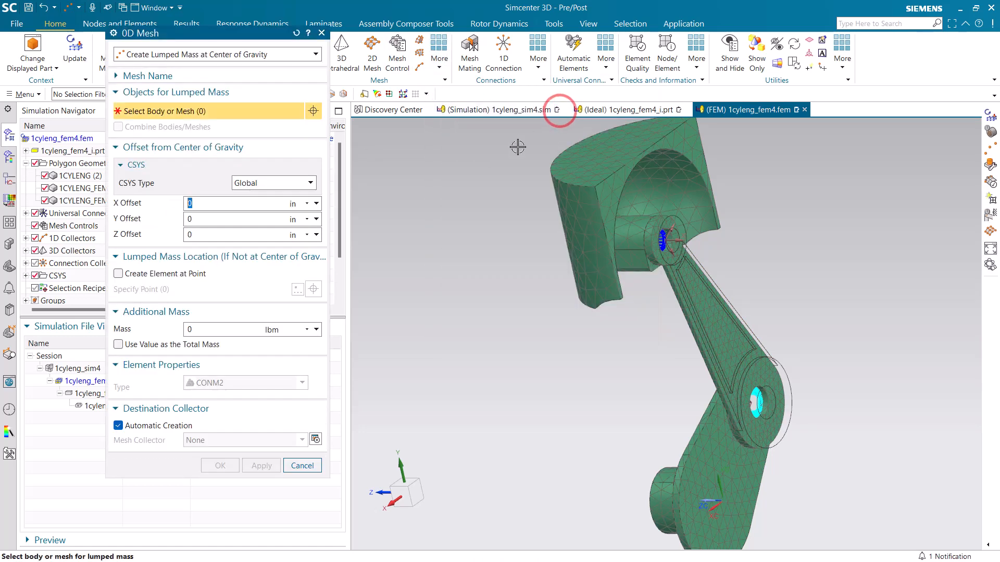
{"action": "mouse_move", "coordinate": [733, 319]}
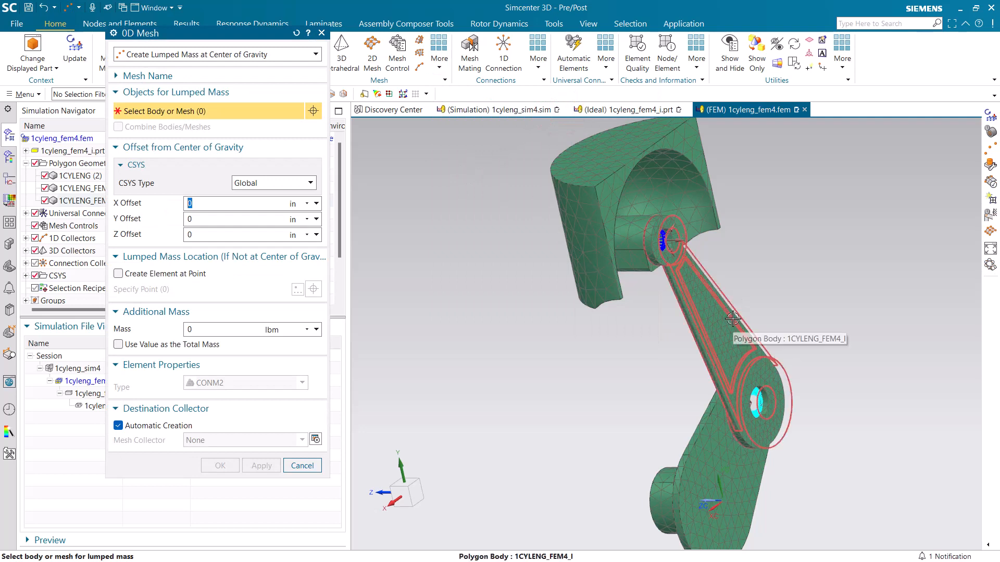
Create the lumped mass on the connecting rod and expand 0D Collectors to show its mass mesh
{"action": "left_click", "coordinate": [734, 319]}
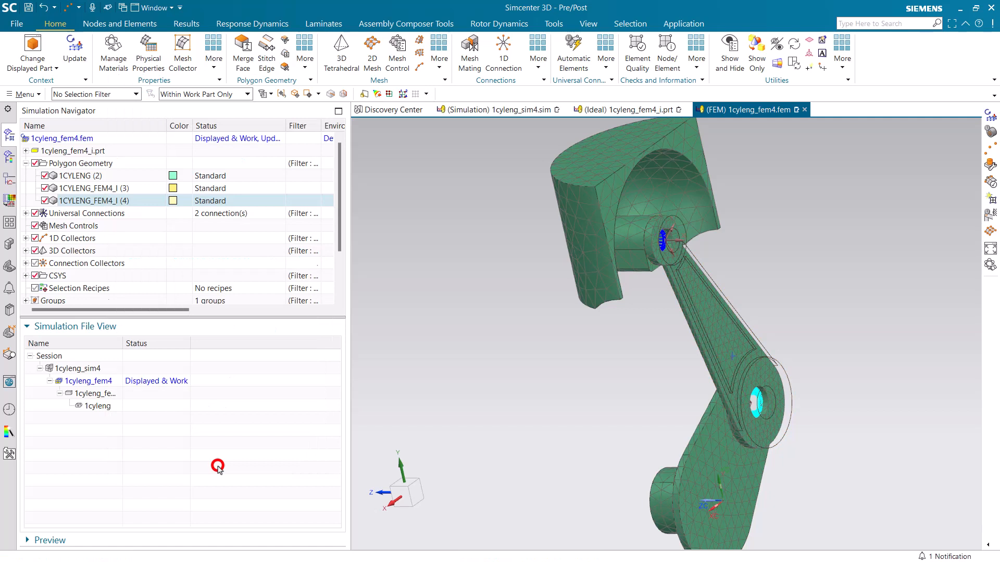
{"action": "left_click", "coordinate": [201, 93]}
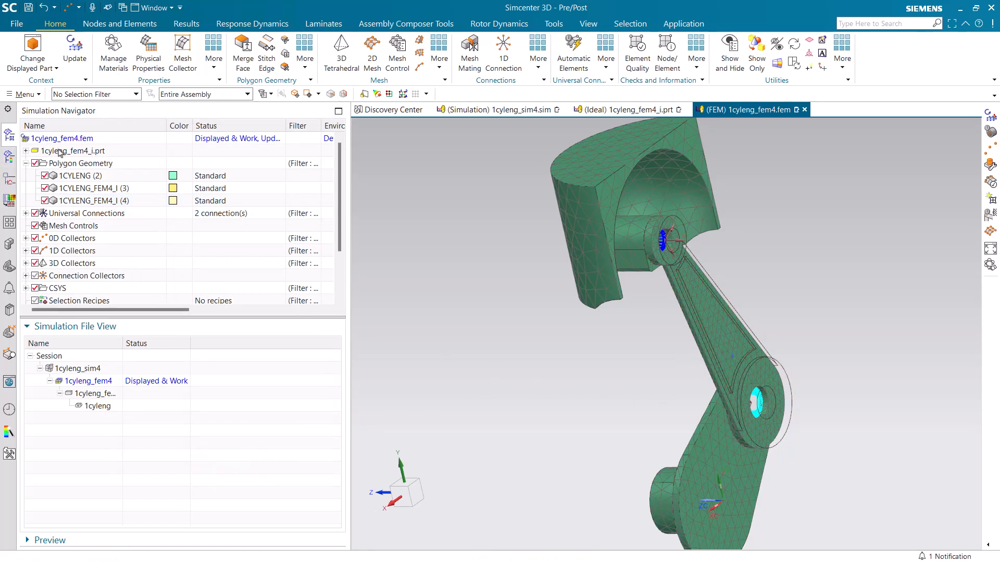
{"action": "left_click", "coordinate": [25, 237]}
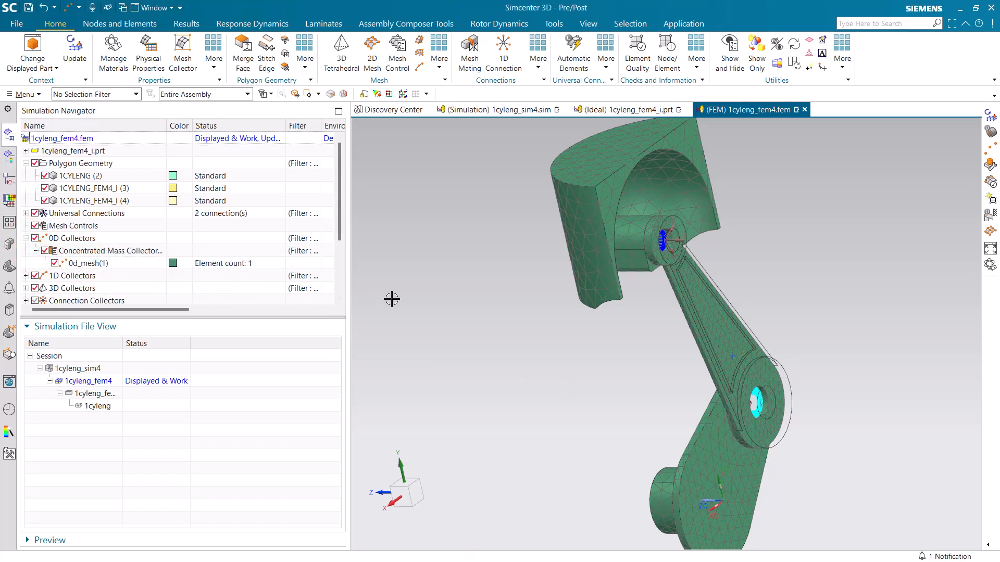
Edit the FEM's Geometry Options to include CAD points and apply the update
{"action": "right_click", "coordinate": [61, 139]}
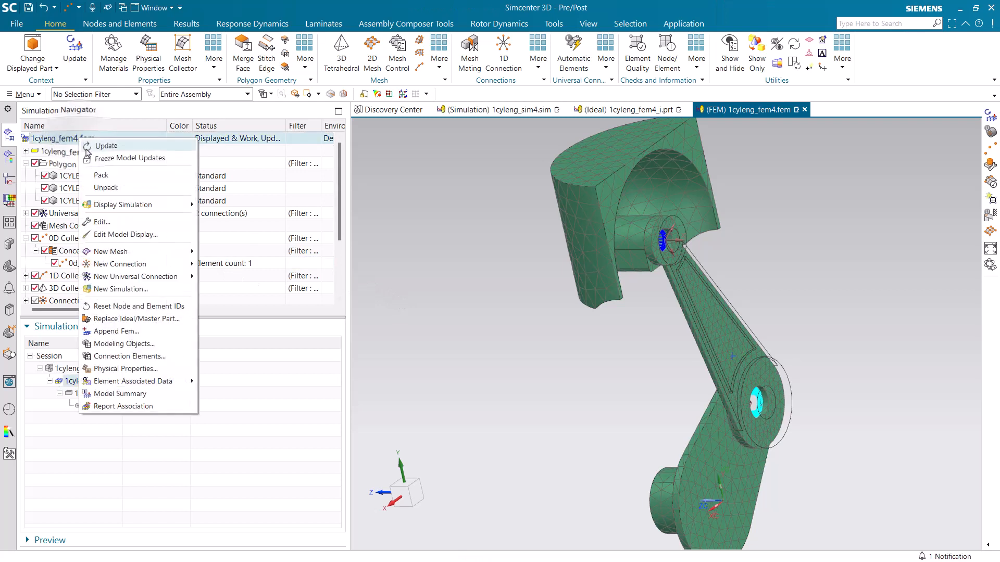
{"action": "left_click", "coordinate": [101, 221]}
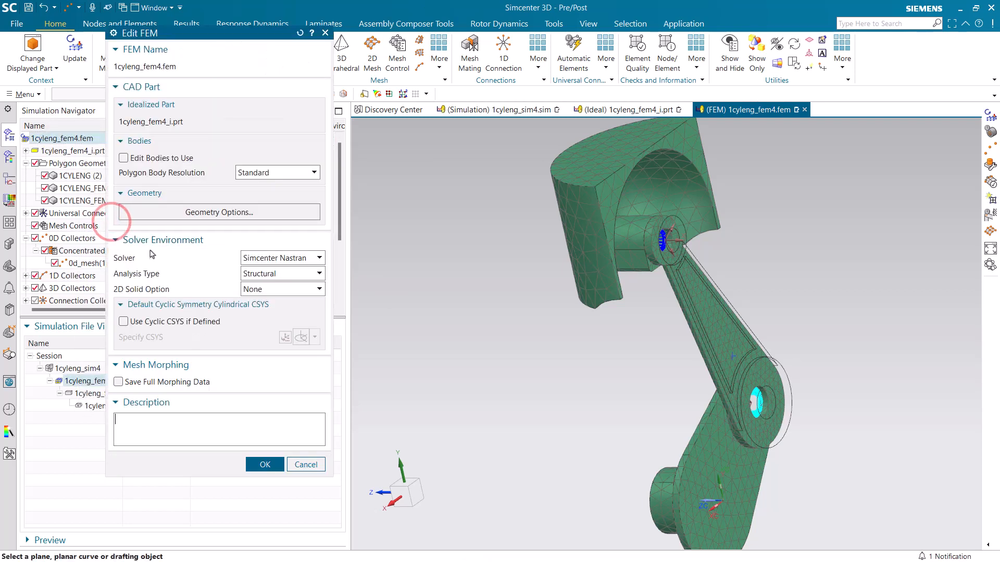
{"action": "left_click", "coordinate": [217, 213]}
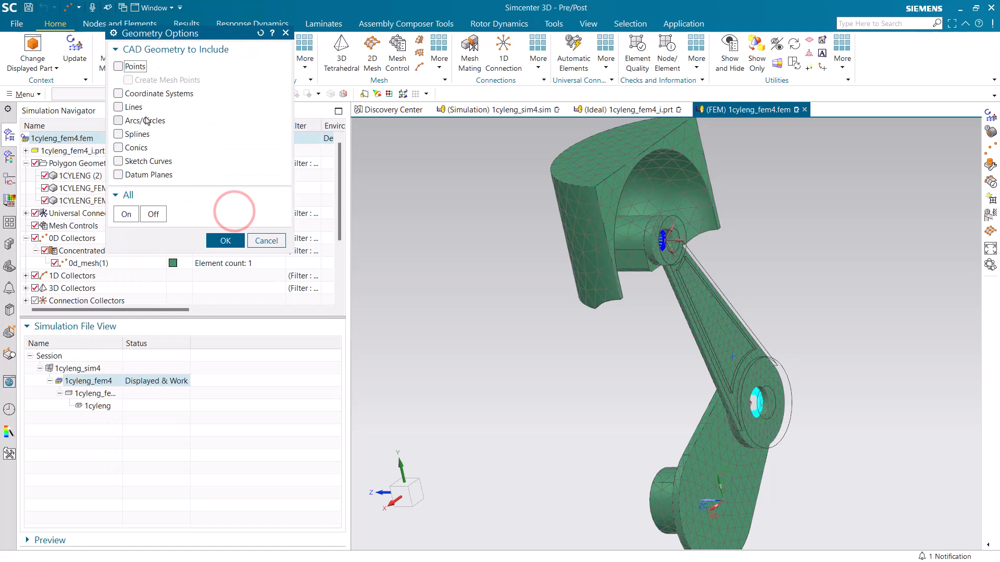
{"action": "left_click", "coordinate": [118, 66]}
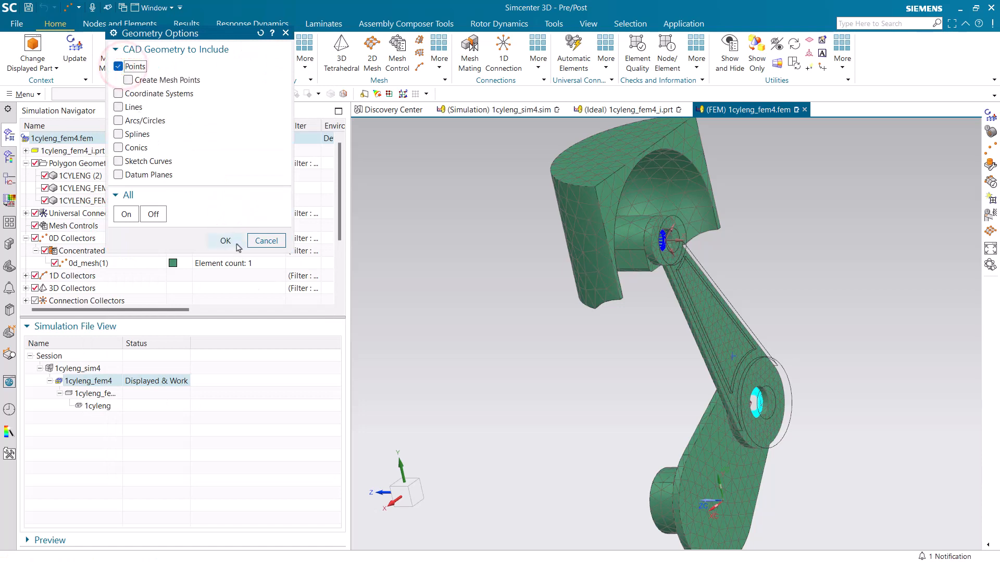
{"action": "left_click", "coordinate": [225, 241]}
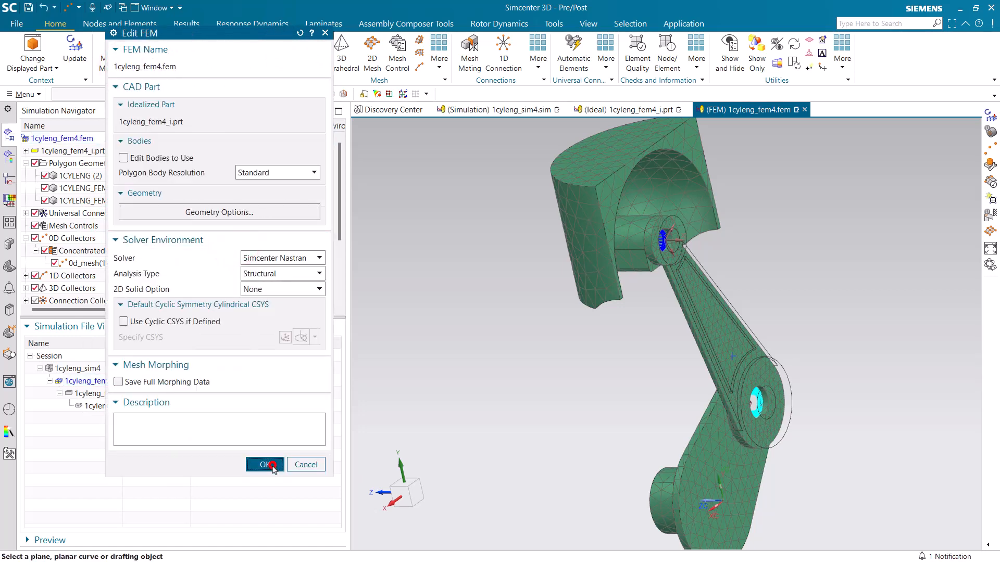
{"action": "left_click", "coordinate": [264, 465]}
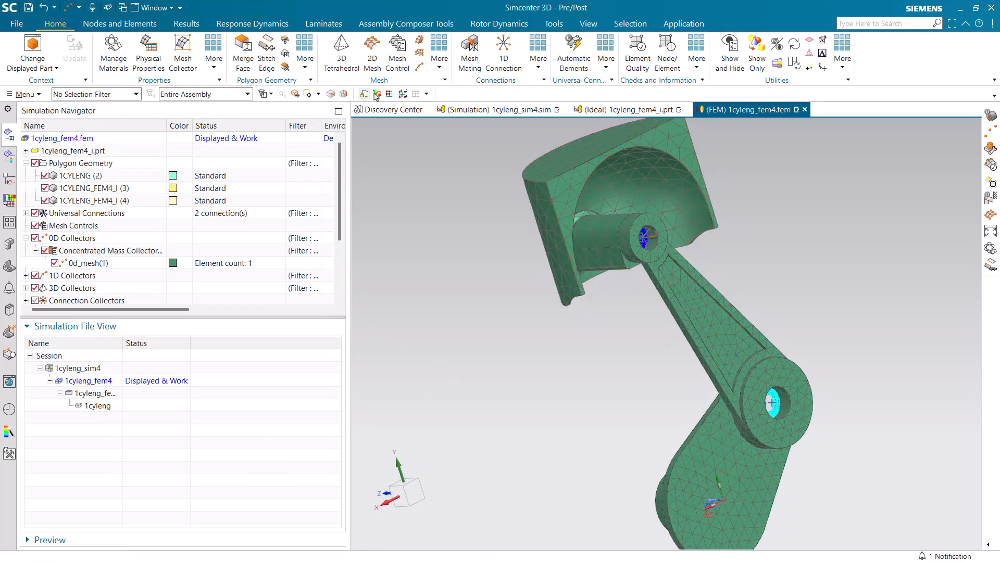
Create a point-to-point RBE2 1D connection from the mass point to the piston pin centre
{"action": "left_click", "coordinate": [440, 52]}
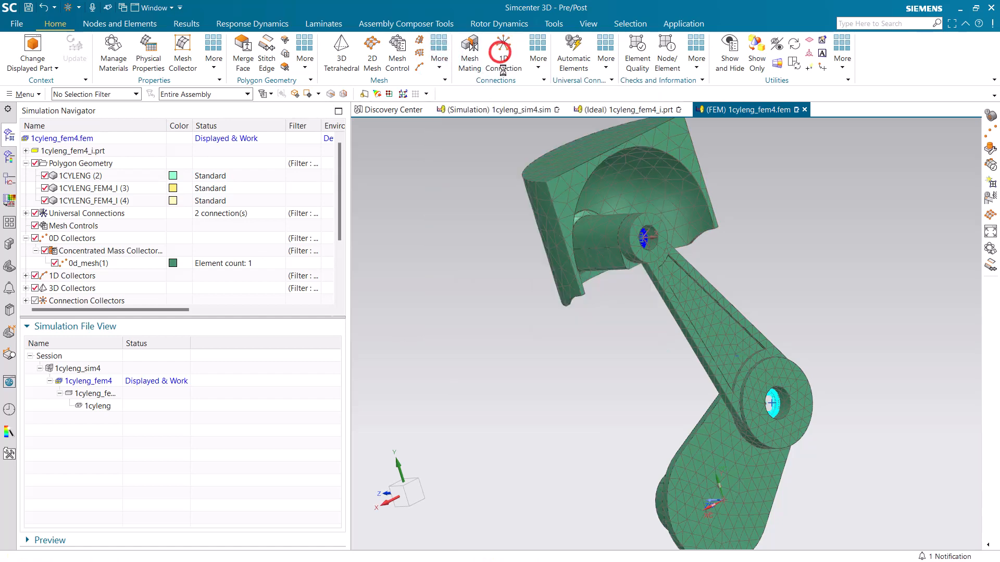
{"action": "left_click", "coordinate": [503, 51]}
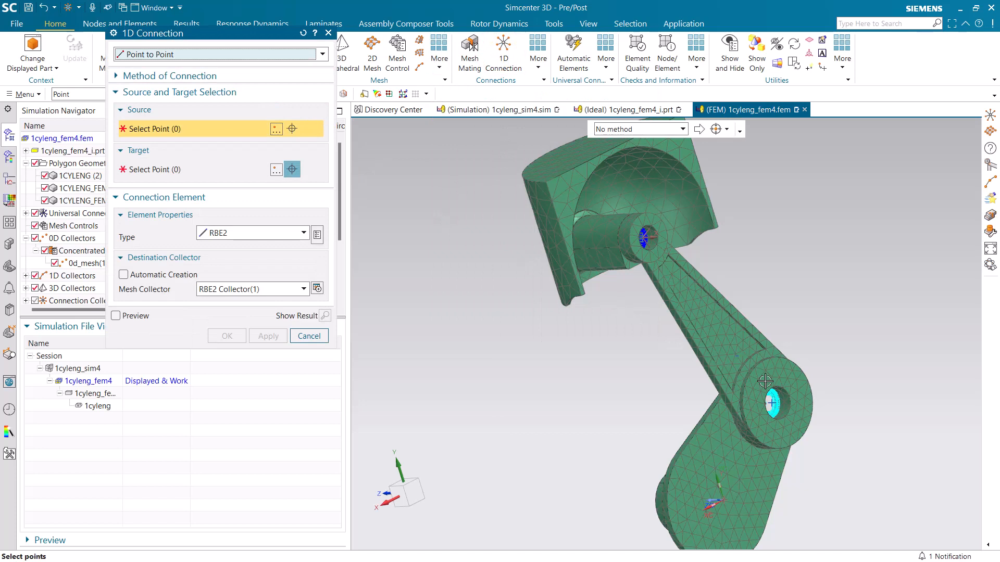
{"action": "left_click", "coordinate": [771, 403]}
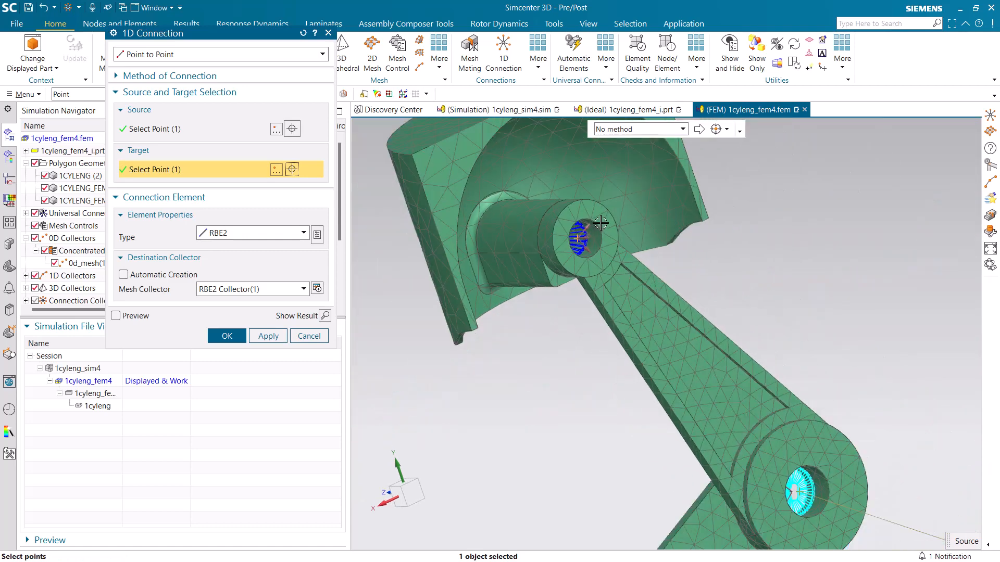
{"action": "left_click", "coordinate": [226, 337]}
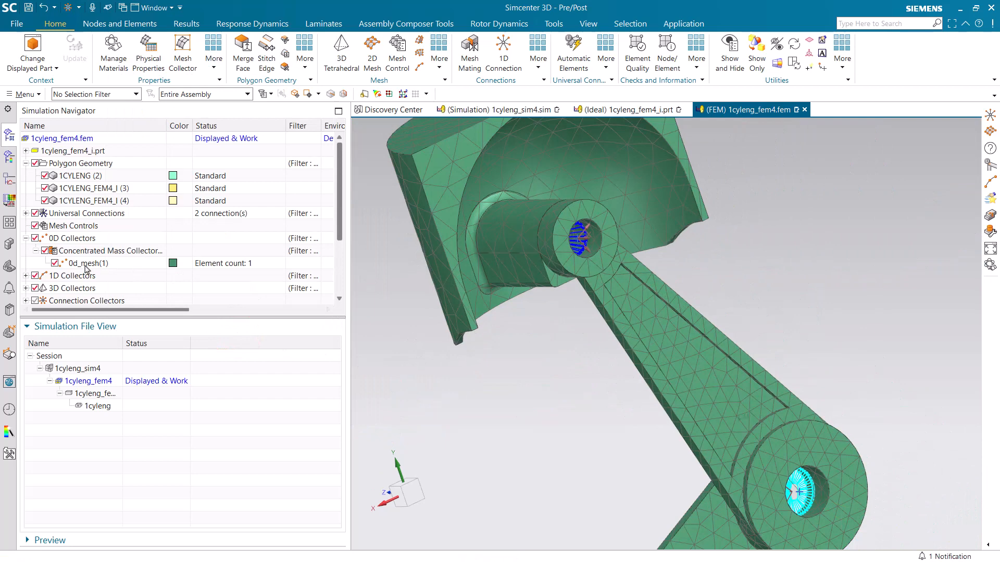
Delete the connecting rod's solid mesh from the 3D collectors
{"action": "left_click", "coordinate": [25, 251]}
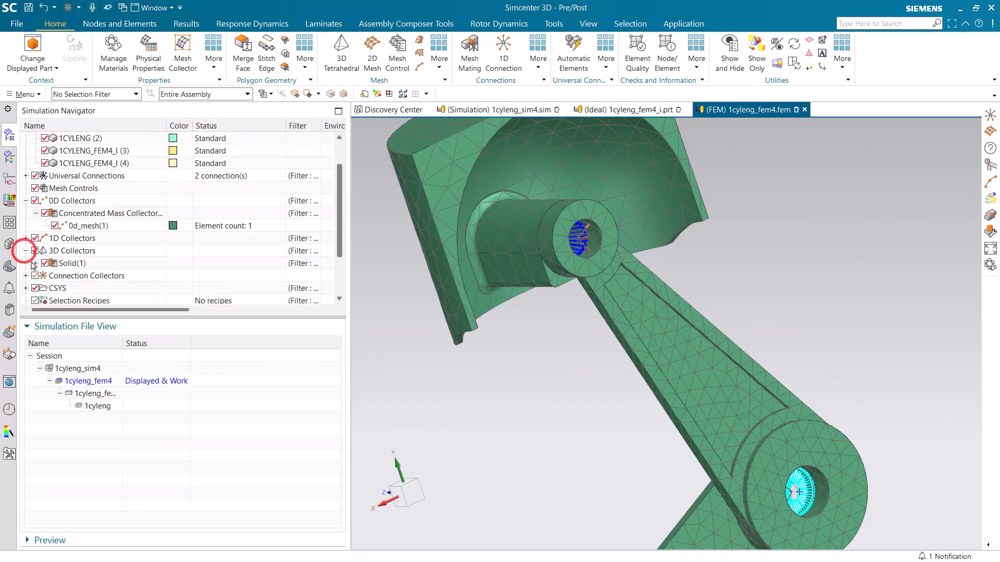
{"action": "right_click", "coordinate": [83, 263]}
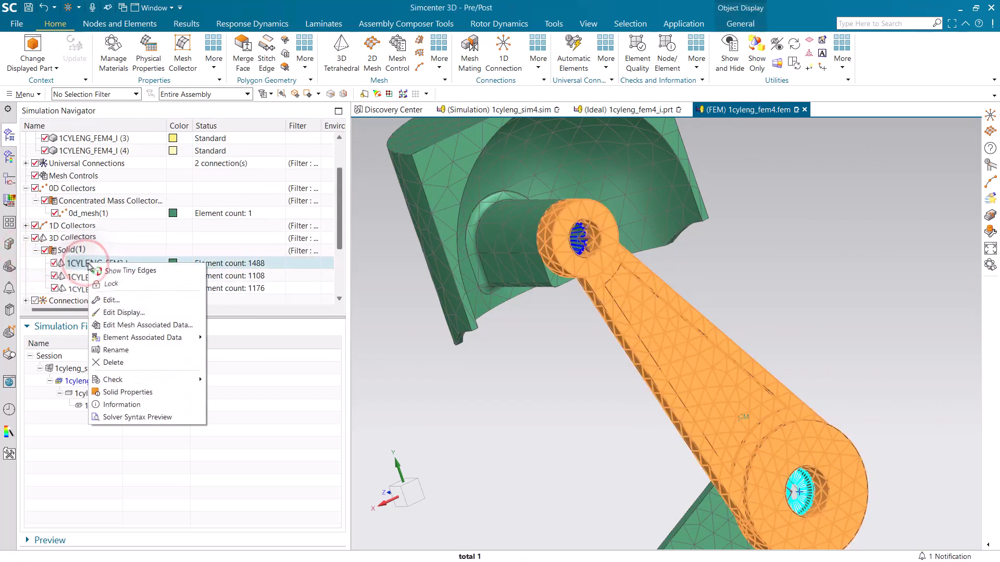
{"action": "left_click", "coordinate": [112, 363]}
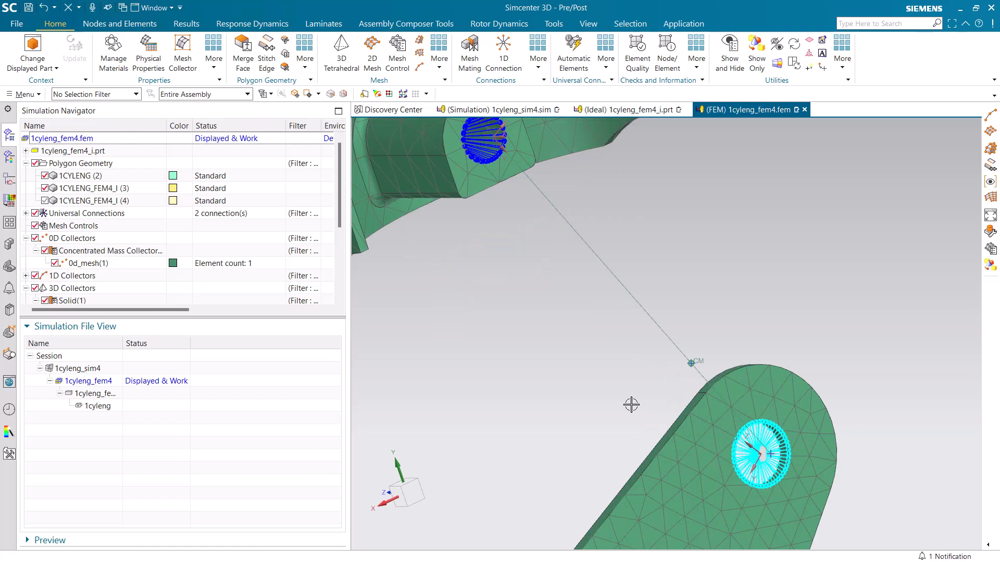
{"action": "mouse_move", "coordinate": [105, 231]}
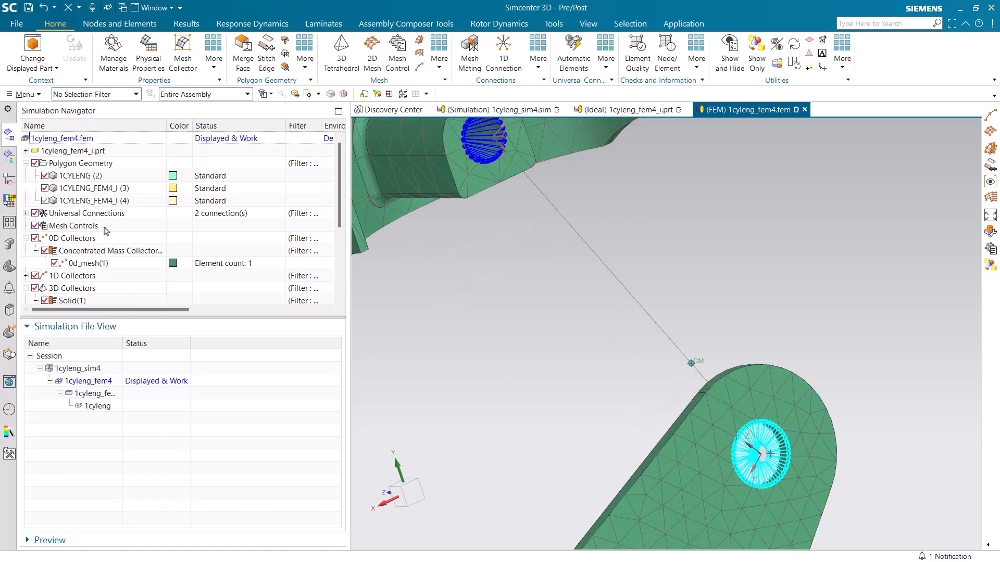
Review the remaining solid meshes and highlight the second RBE2 link in the 1D collectors
{"action": "left_click", "coordinate": [26, 300]}
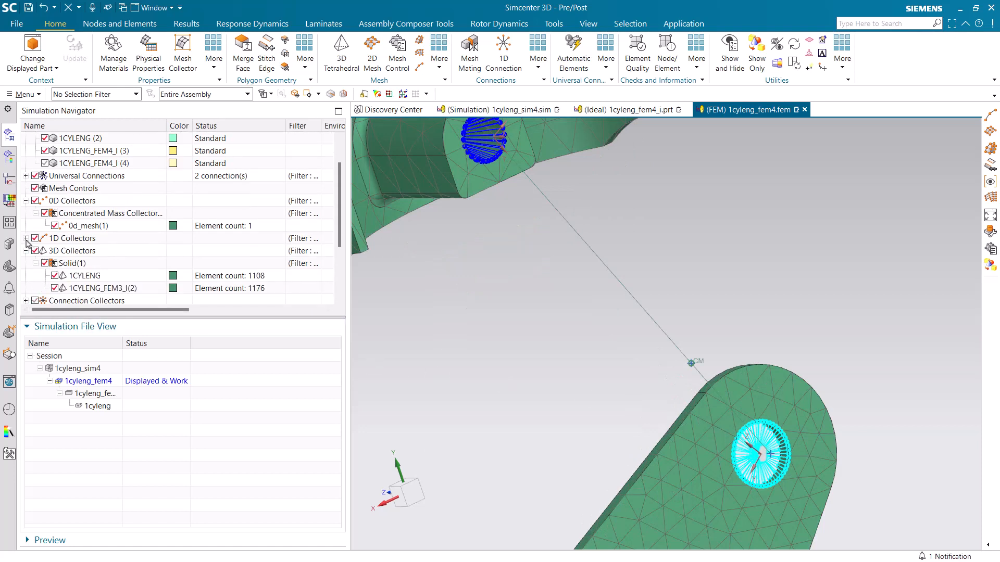
{"action": "left_click", "coordinate": [26, 238]}
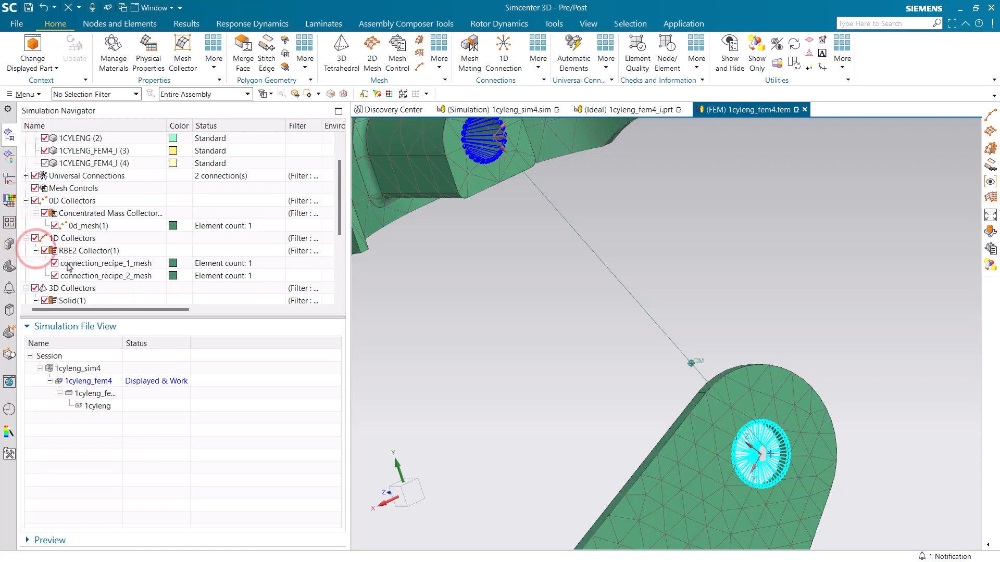
{"action": "left_click", "coordinate": [107, 275]}
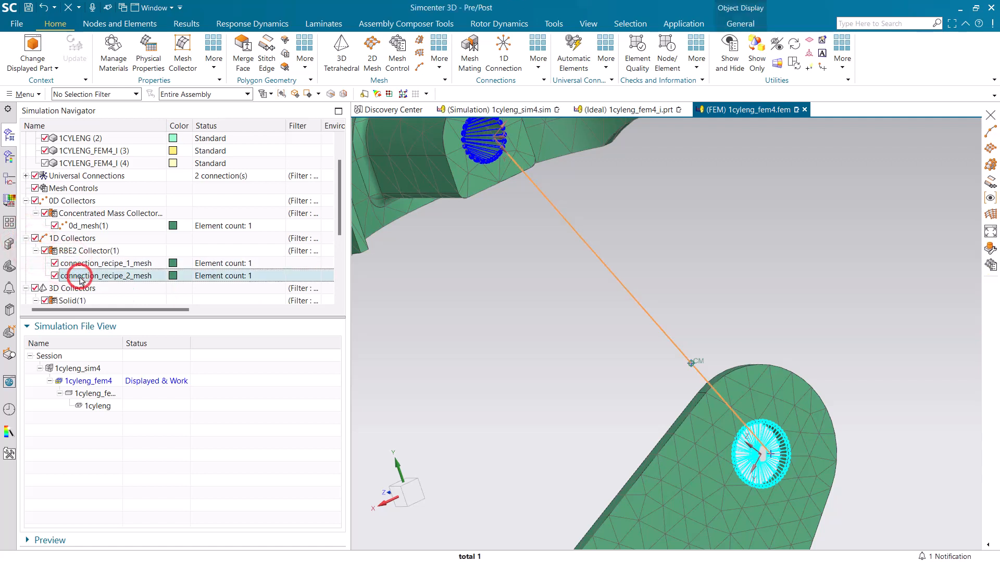
{"action": "right_click", "coordinate": [107, 275]}
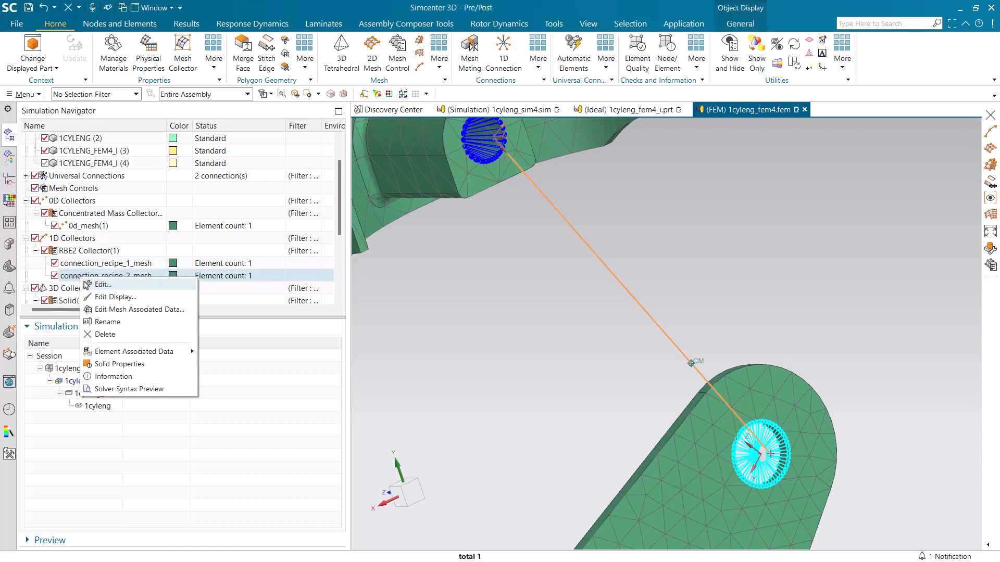
Redefine connection_recipe_2_mesh to run from the lumped mass point to the crank pin centre
{"action": "left_click", "coordinate": [102, 285]}
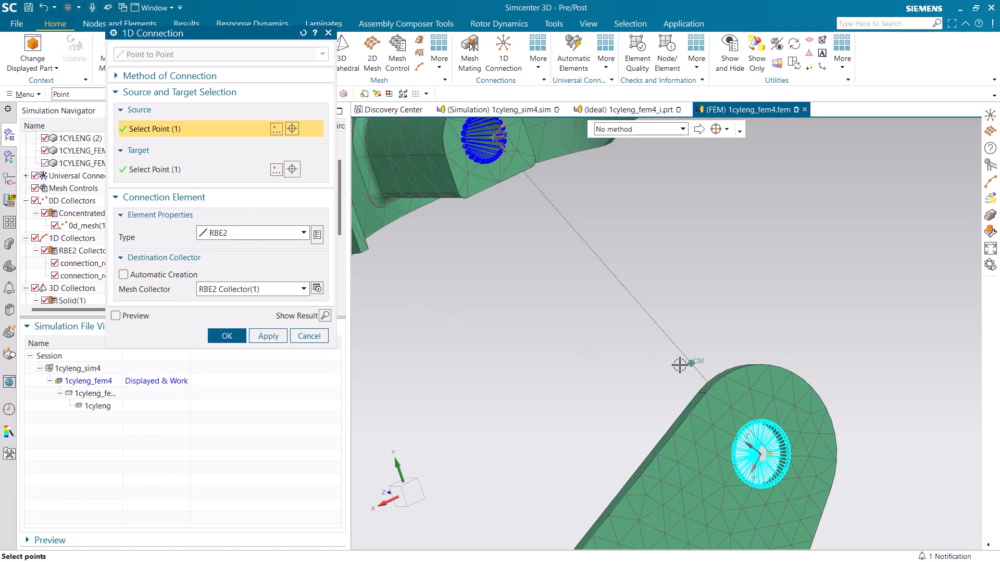
{"action": "left_click", "coordinate": [688, 364]}
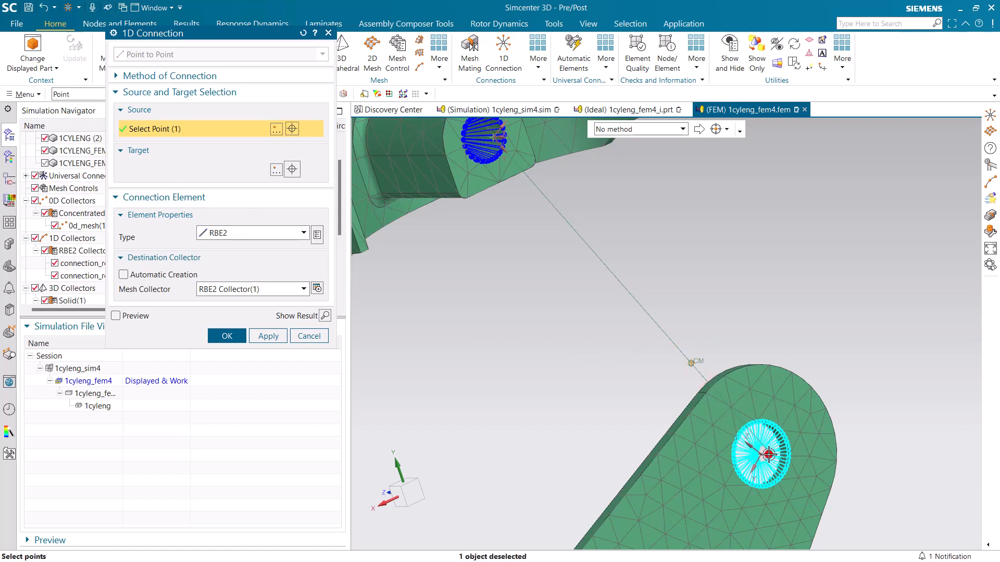
{"action": "left_click", "coordinate": [768, 455]}
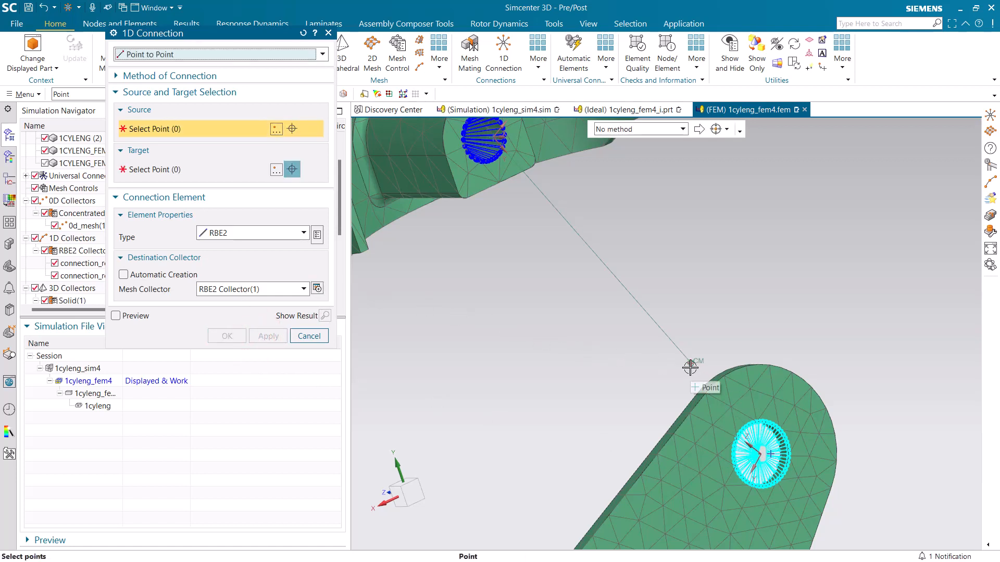
{"action": "left_click", "coordinate": [759, 454]}
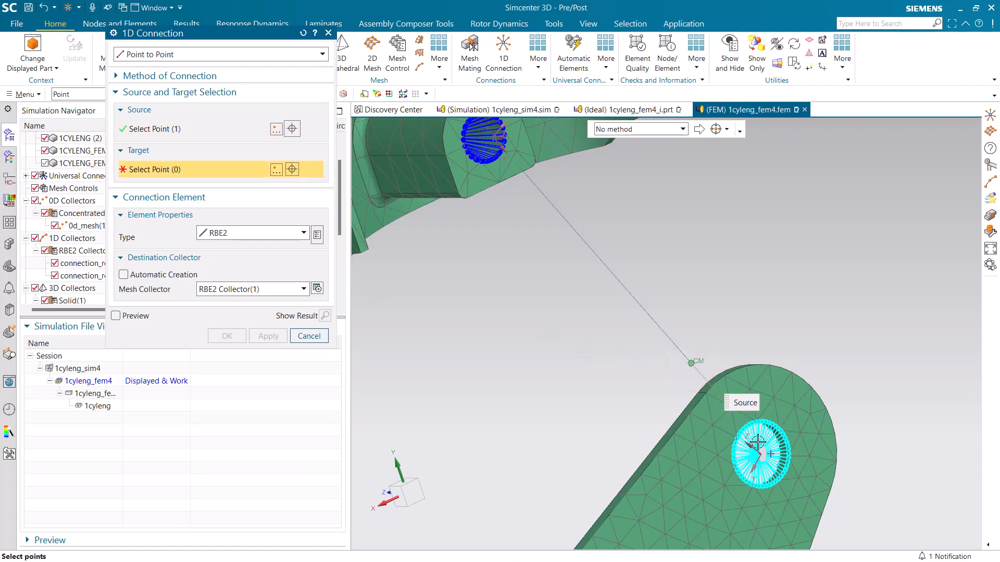
{"action": "left_click", "coordinate": [774, 456]}
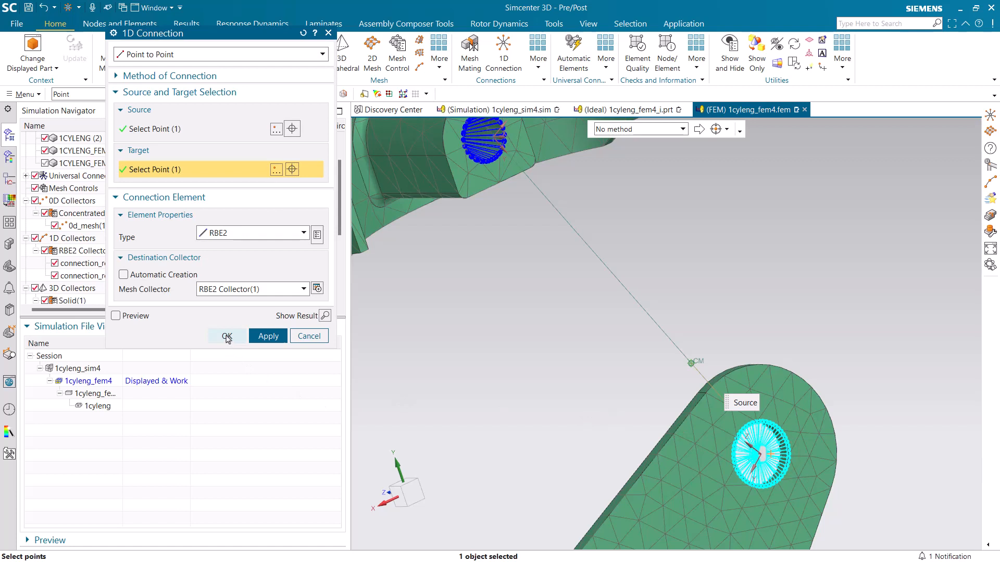
{"action": "left_click", "coordinate": [226, 337]}
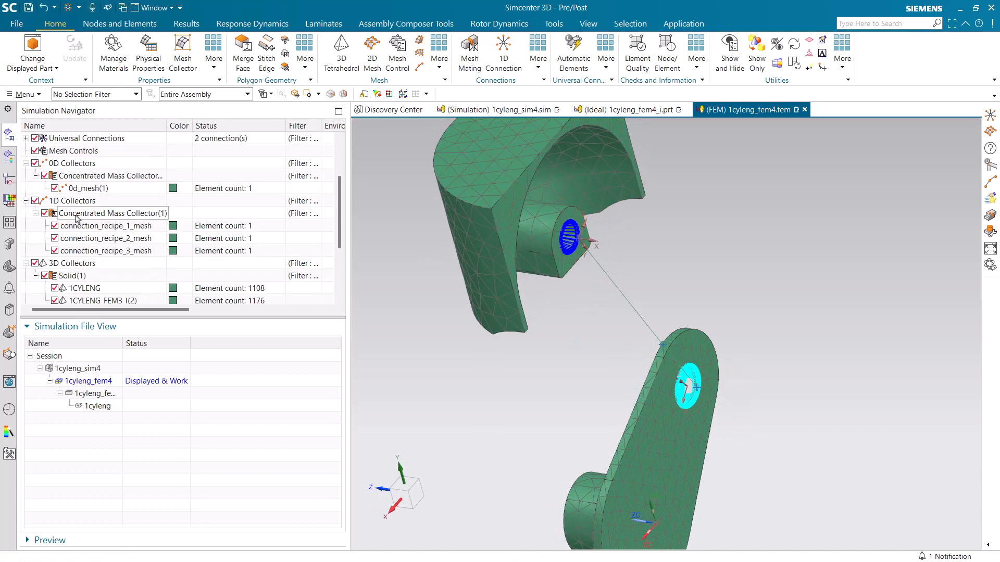
Fix the first invalid kinematic connection with Target 2 as Single Point at the centre node
{"action": "scroll", "scroll_direction": "down", "scroll_amount": 3}
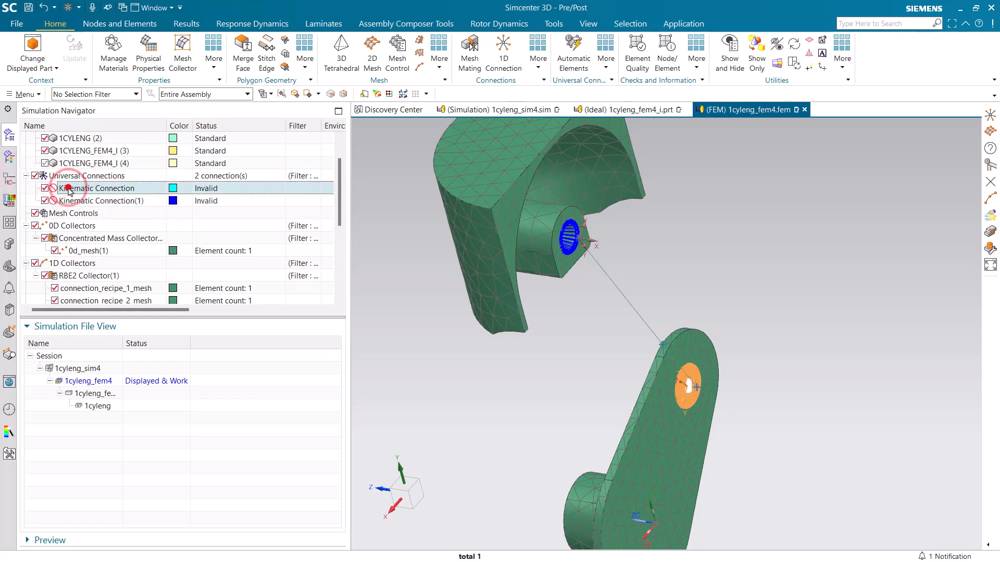
{"action": "double_click", "coordinate": [100, 189]}
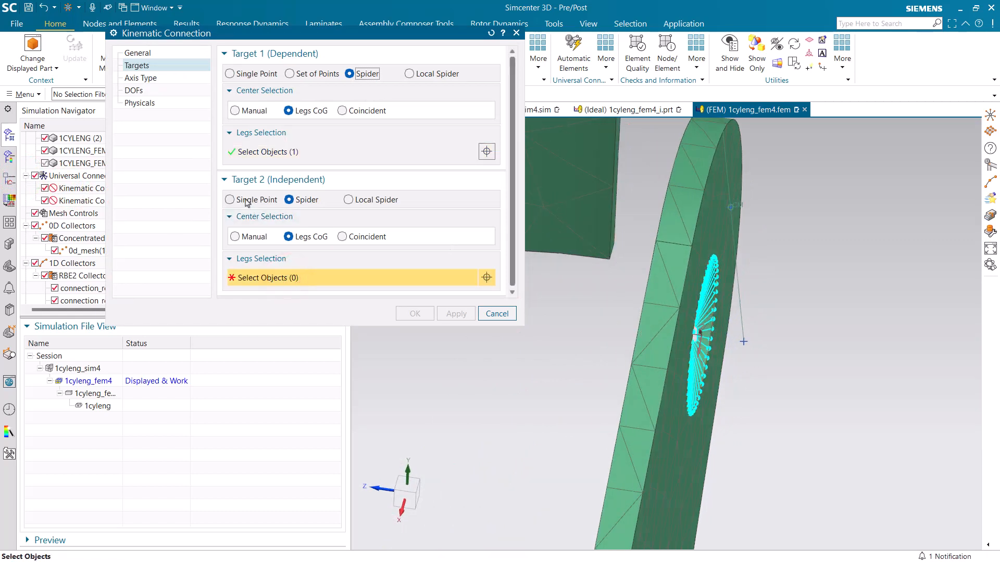
{"action": "left_click", "coordinate": [230, 200]}
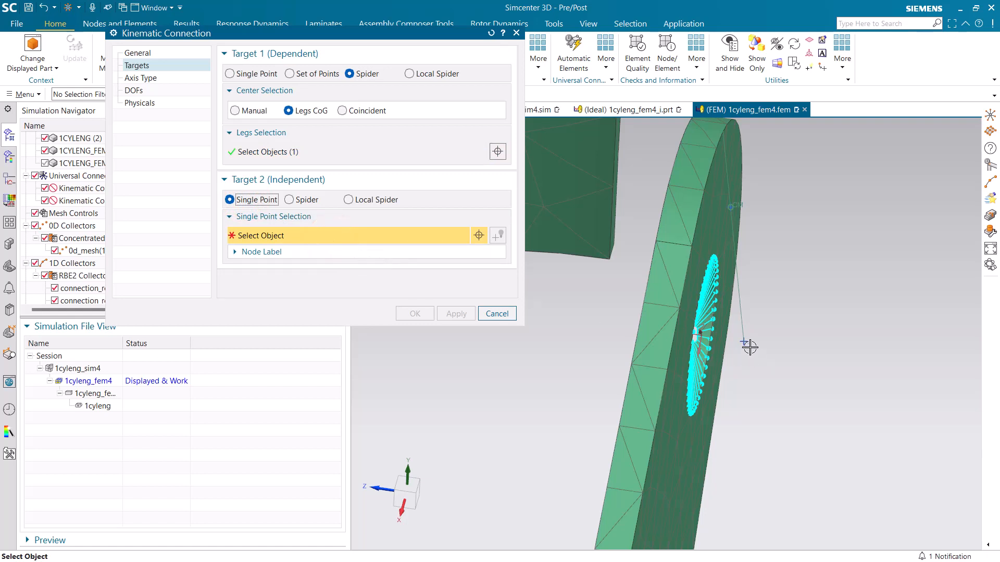
{"action": "left_click", "coordinate": [744, 342]}
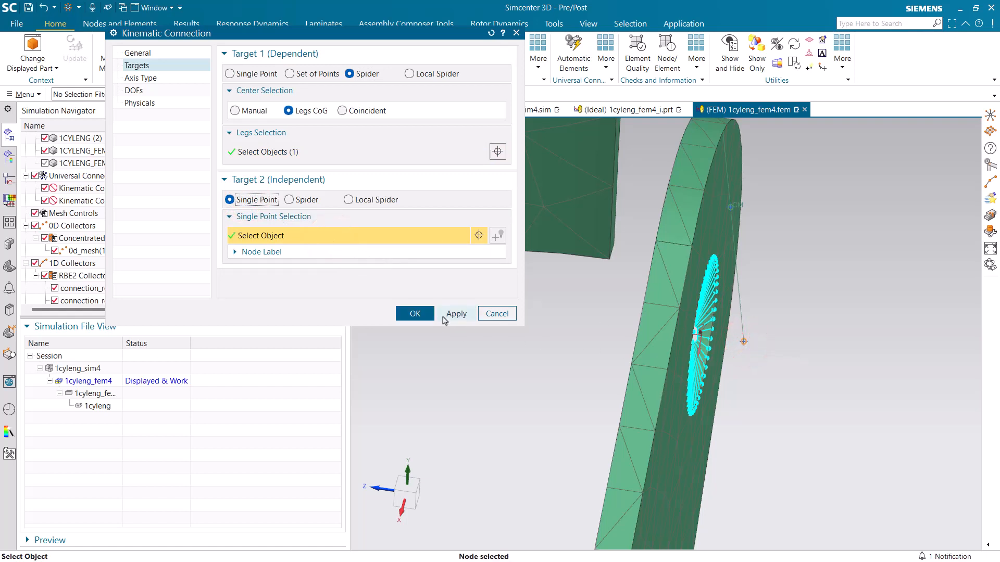
{"action": "left_click", "coordinate": [414, 314]}
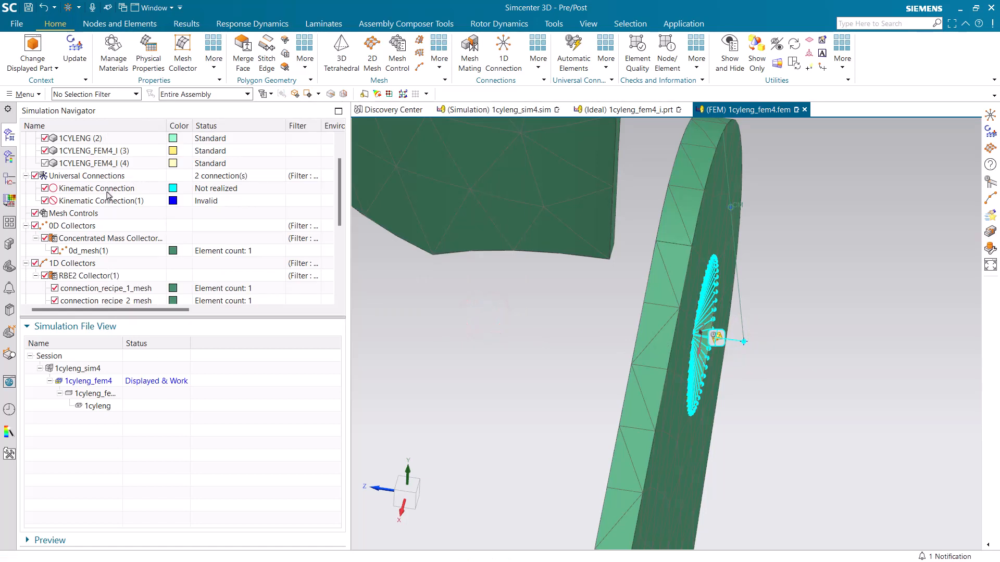
Fix the second kinematic connection the same way, picking the hole-centre node as Single Point
{"action": "double_click", "coordinate": [99, 189]}
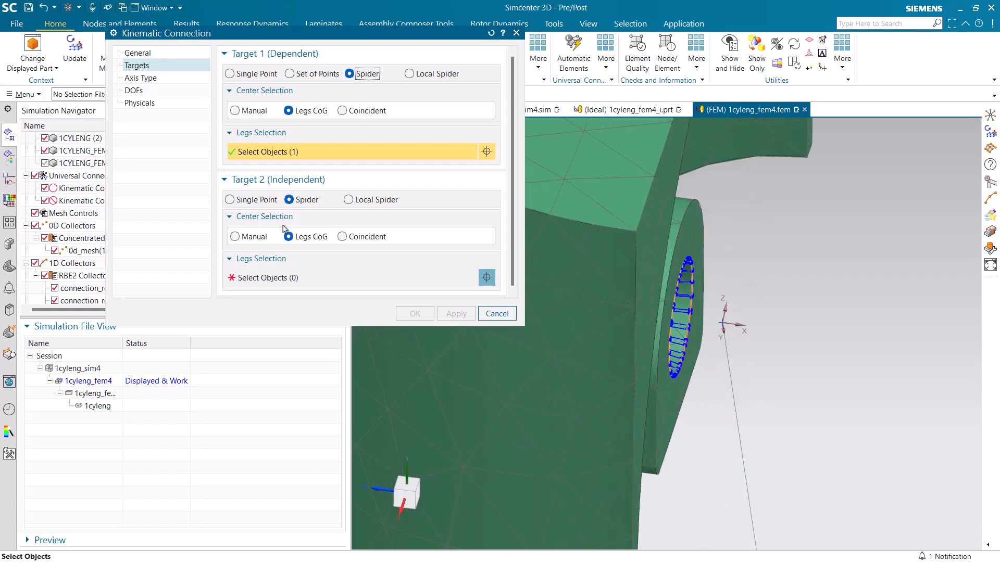
{"action": "left_click", "coordinate": [229, 200]}
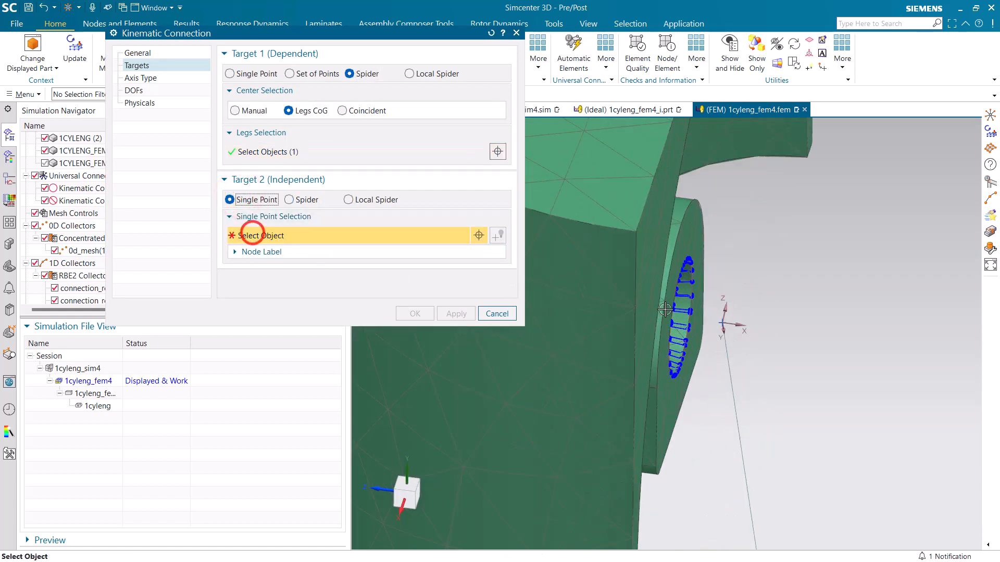
{"action": "left_click", "coordinate": [665, 309]}
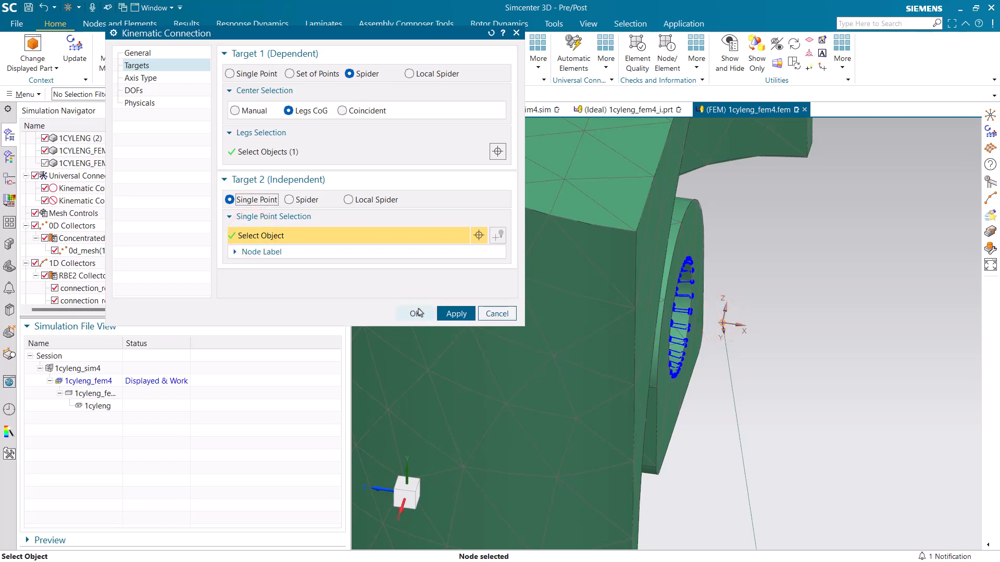
{"action": "left_click", "coordinate": [413, 313]}
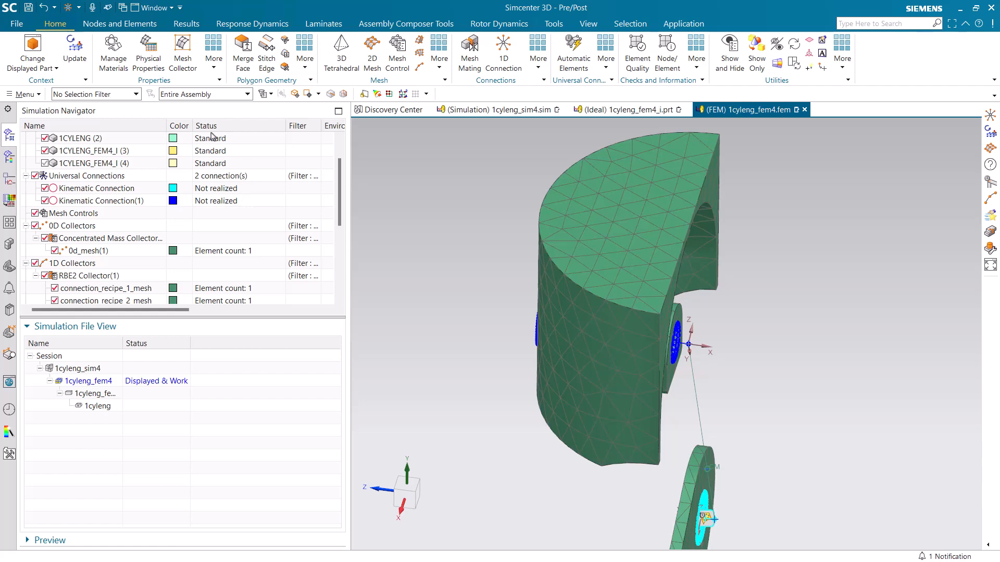
{"action": "scroll", "scroll_direction": "down", "scroll_amount": 3}
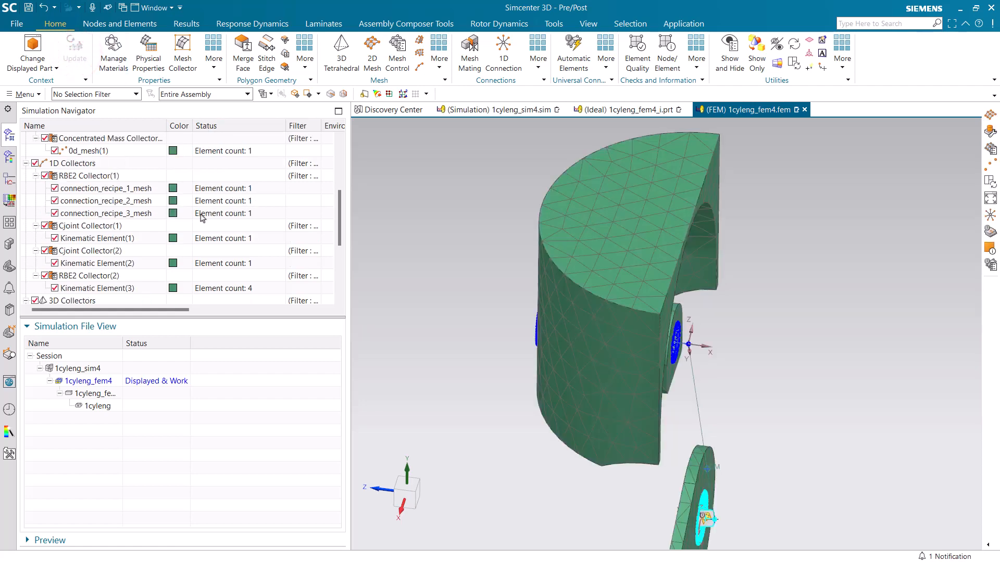
Solve solution 402 from the Simulation Navigator with Submit set to Solve
{"action": "scroll", "scroll_direction": "up", "scroll_amount": 3}
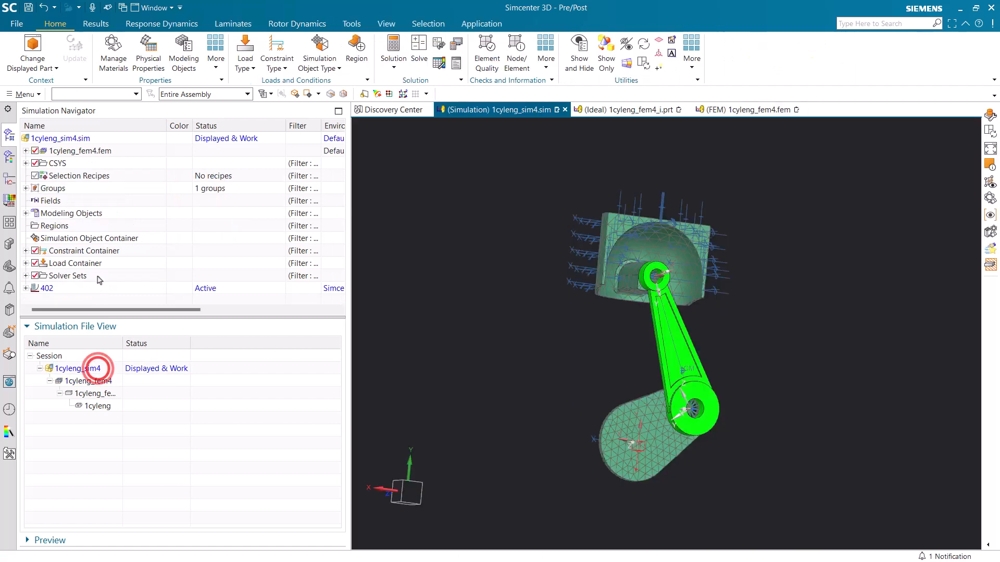
{"action": "right_click", "coordinate": [46, 289]}
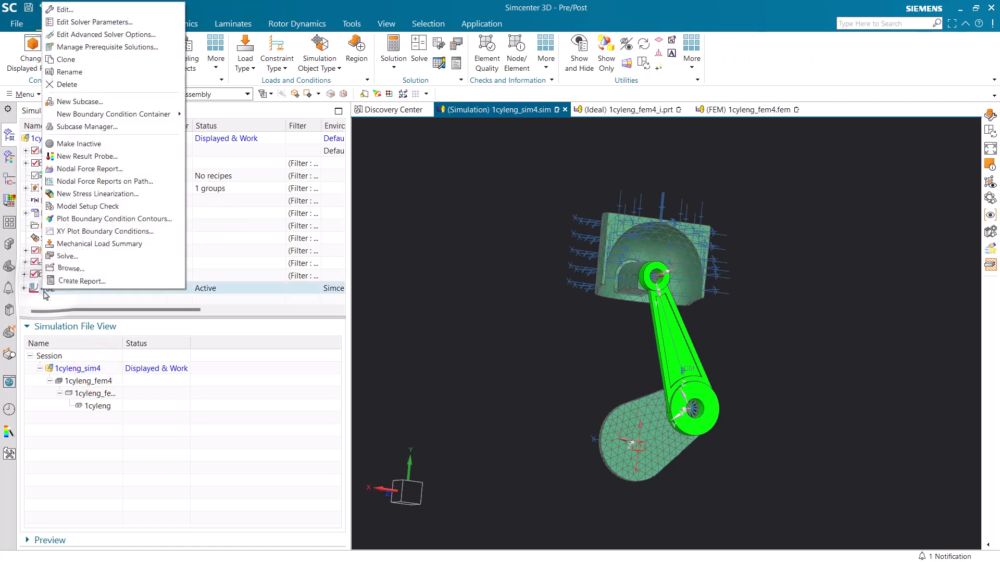
{"action": "left_click", "coordinate": [67, 256]}
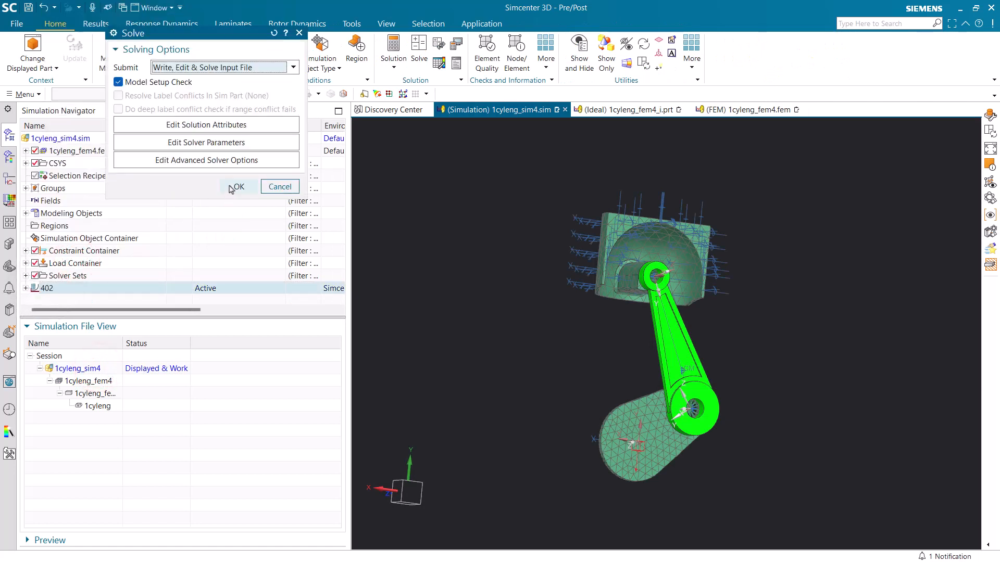
{"action": "left_click", "coordinate": [292, 67]}
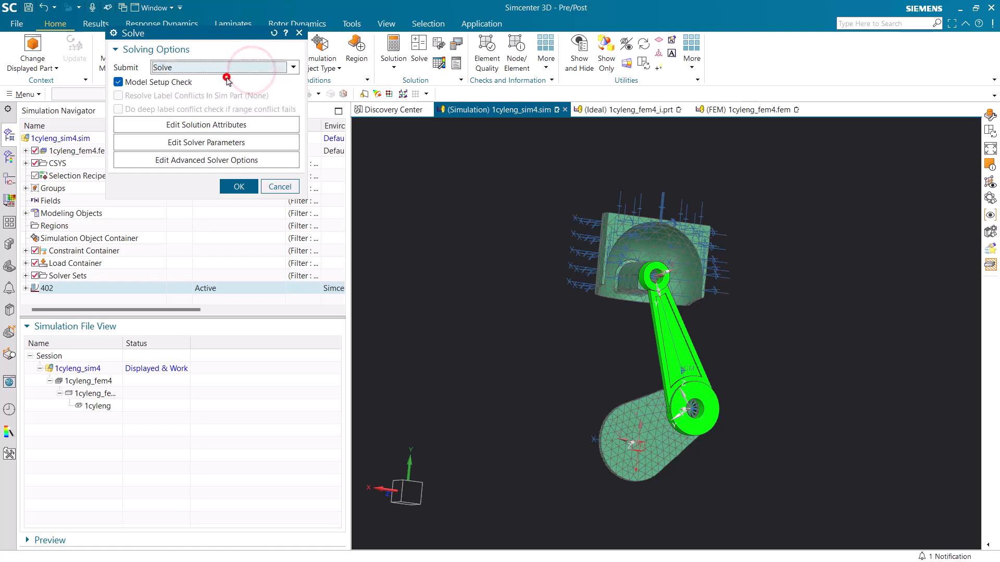
{"action": "left_click", "coordinate": [238, 186]}
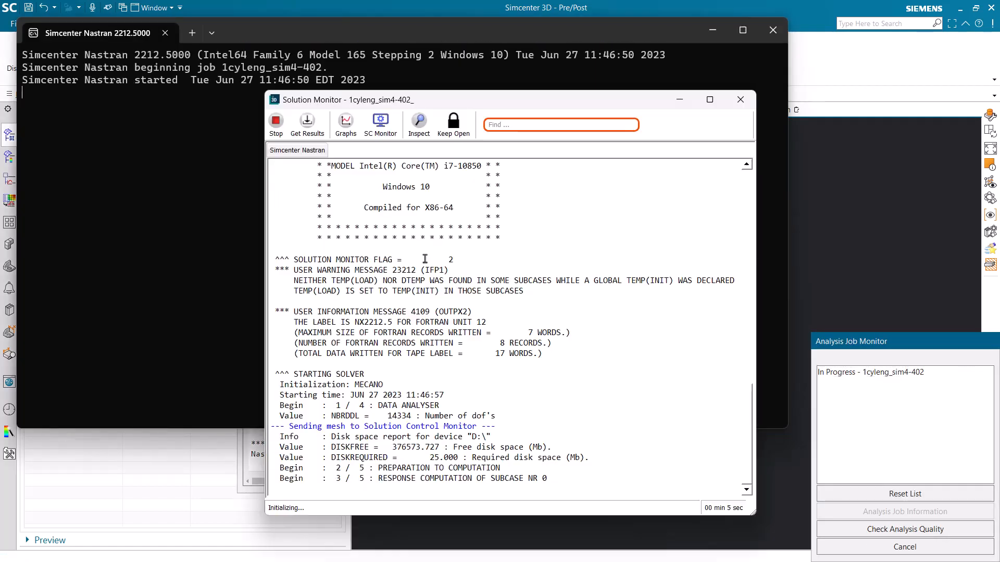
Monitor the running job with Displacement as the live result type, then view the convergence graphs
{"action": "left_click", "coordinate": [379, 124]}
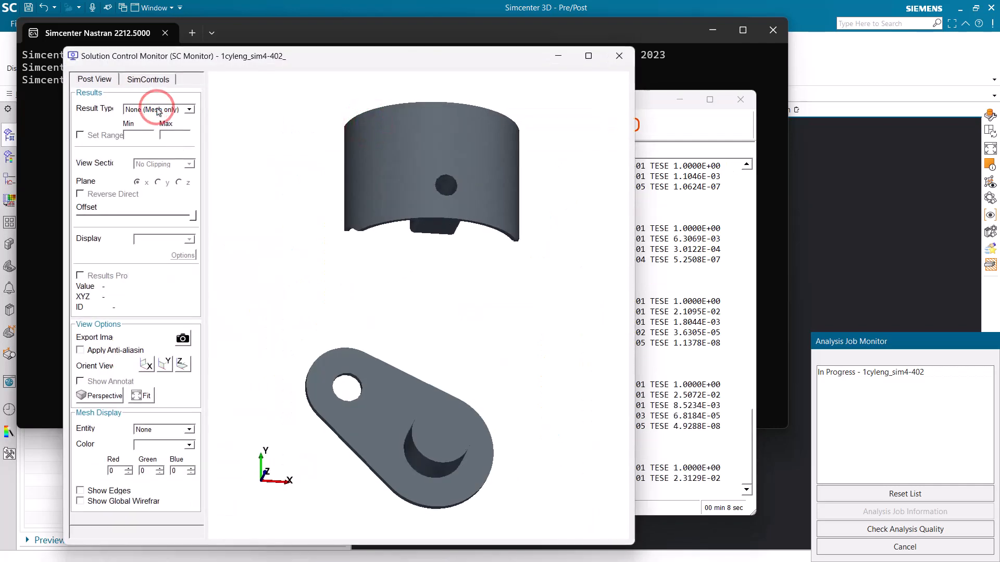
{"action": "left_click", "coordinate": [189, 110]}
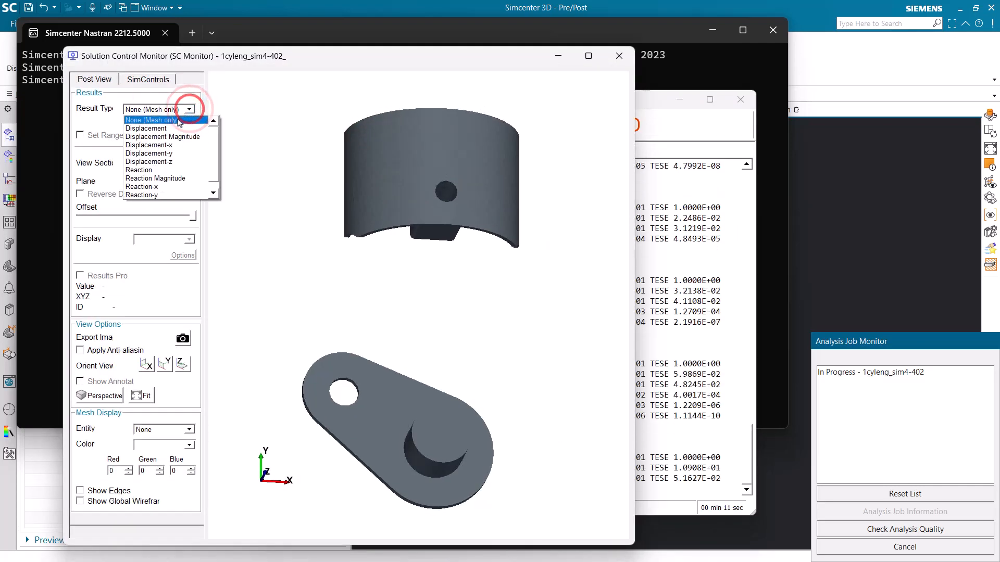
{"action": "left_click", "coordinate": [146, 128]}
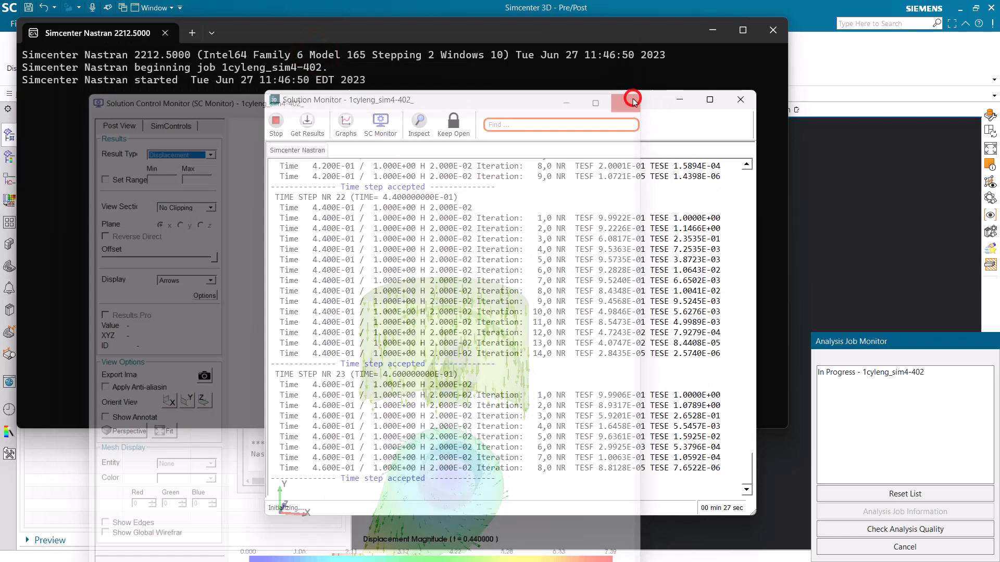
{"action": "left_click", "coordinate": [631, 100]}
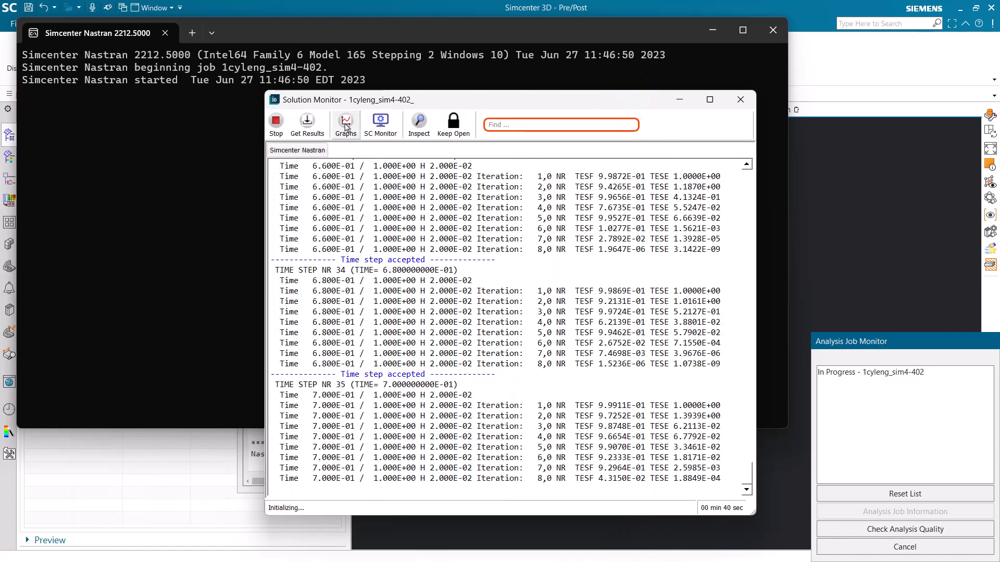
{"action": "left_click", "coordinate": [344, 122]}
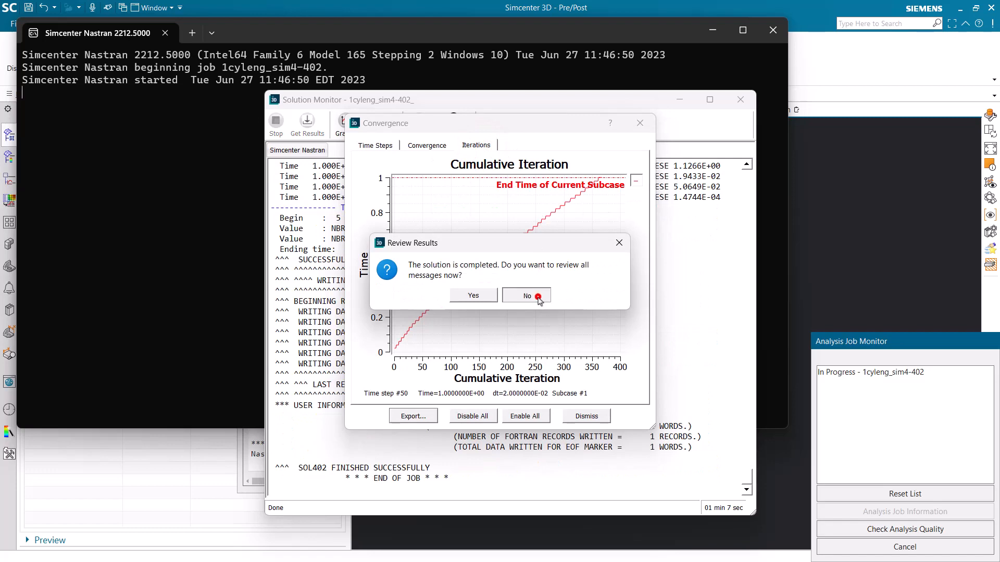
Decline reviewing solver messages and close the Analysis Job Monitor and Information window
{"action": "left_click", "coordinate": [525, 294]}
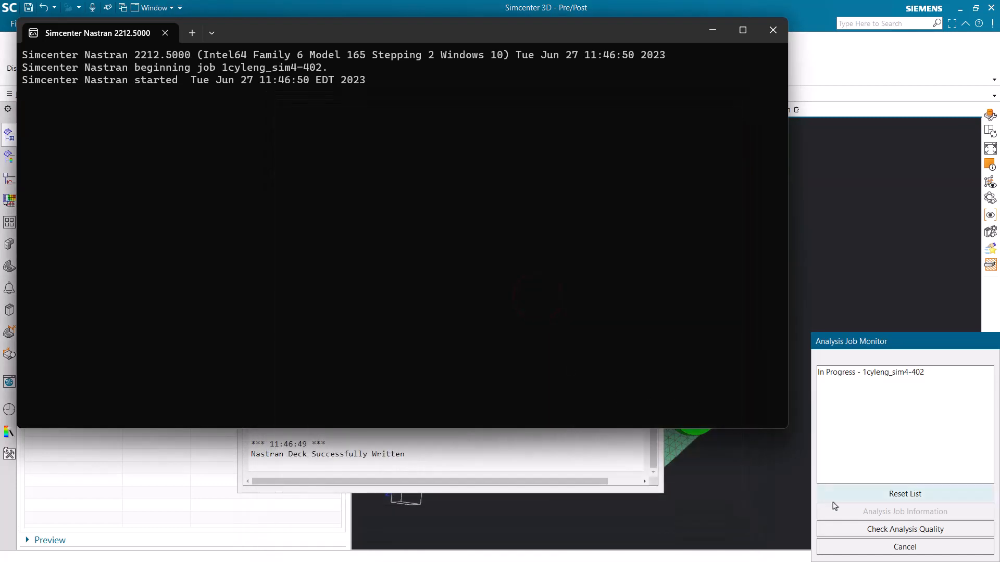
{"action": "left_click", "coordinate": [771, 30]}
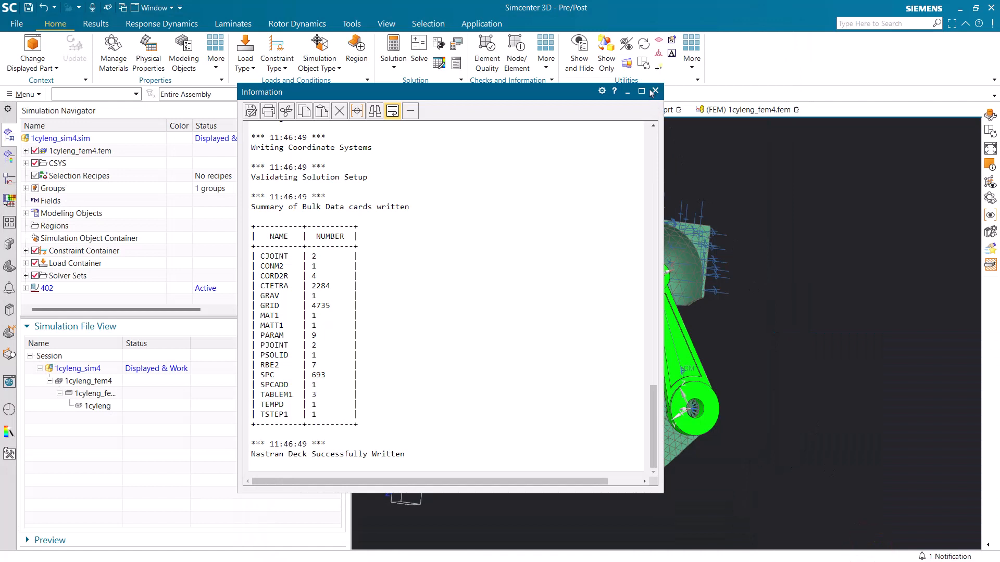
{"action": "left_click", "coordinate": [654, 92]}
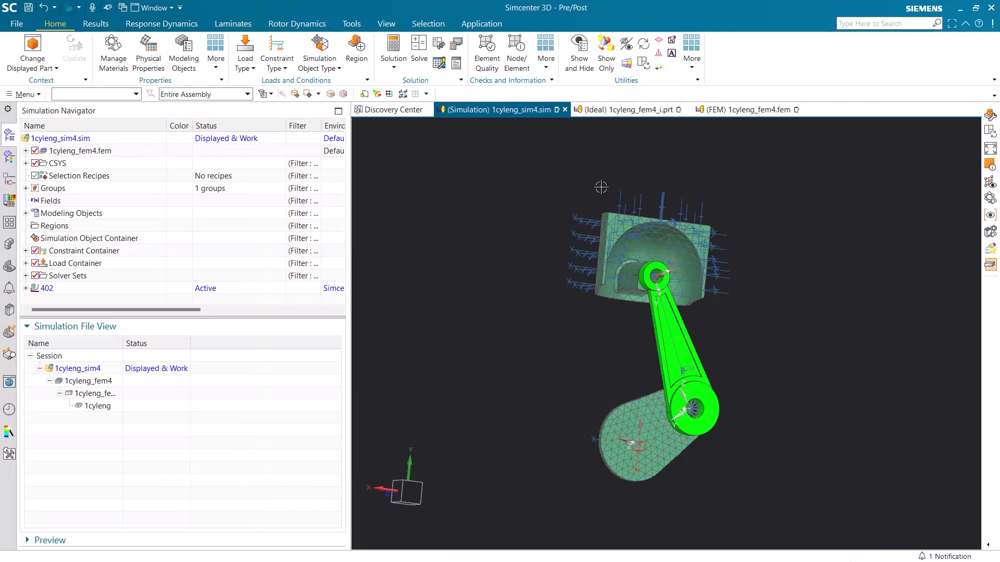
Load the 402 Structural results and plot the Displacement - Nodal magnitude contour from the increments
{"action": "left_click", "coordinate": [25, 288]}
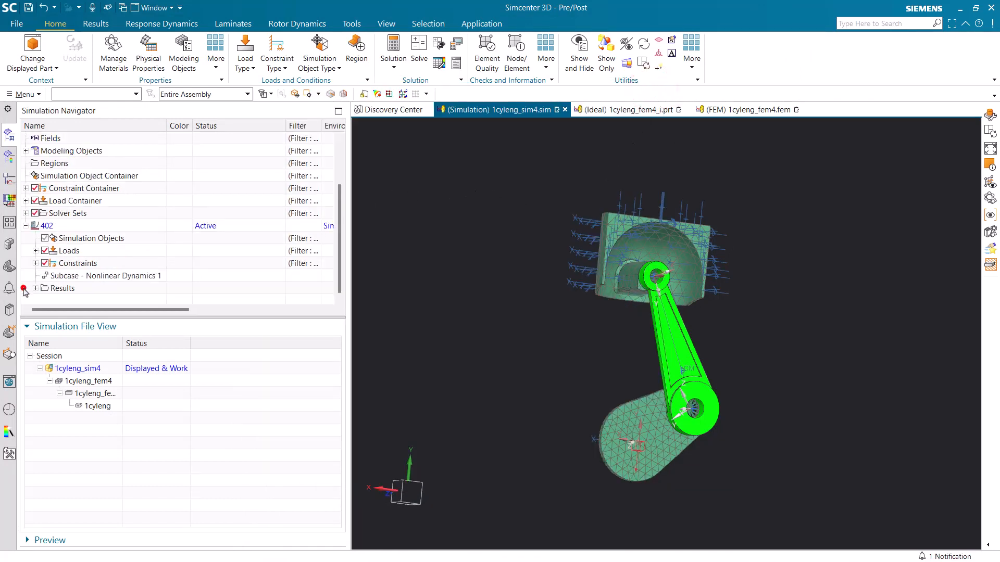
{"action": "left_click", "coordinate": [36, 288]}
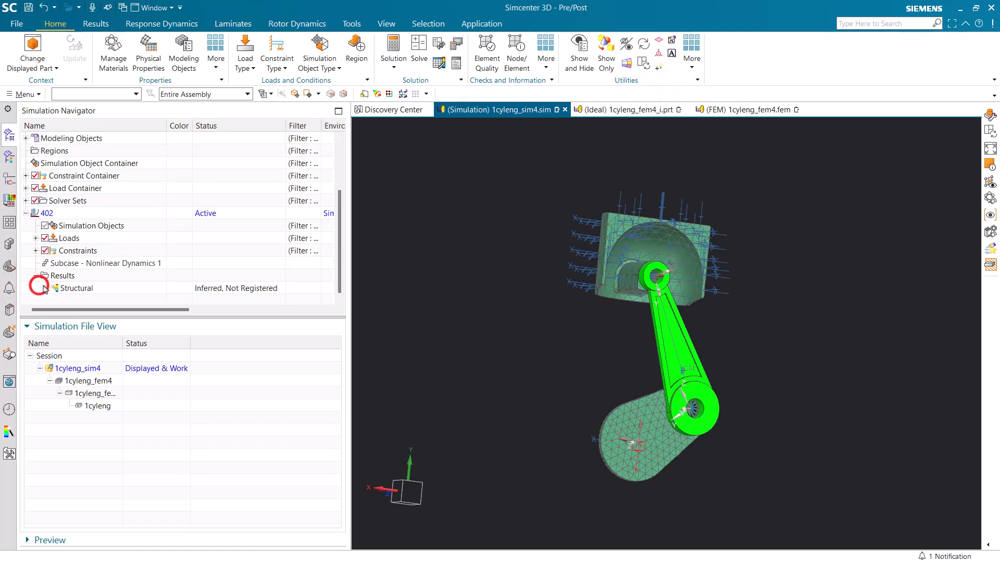
{"action": "double_click", "coordinate": [76, 287]}
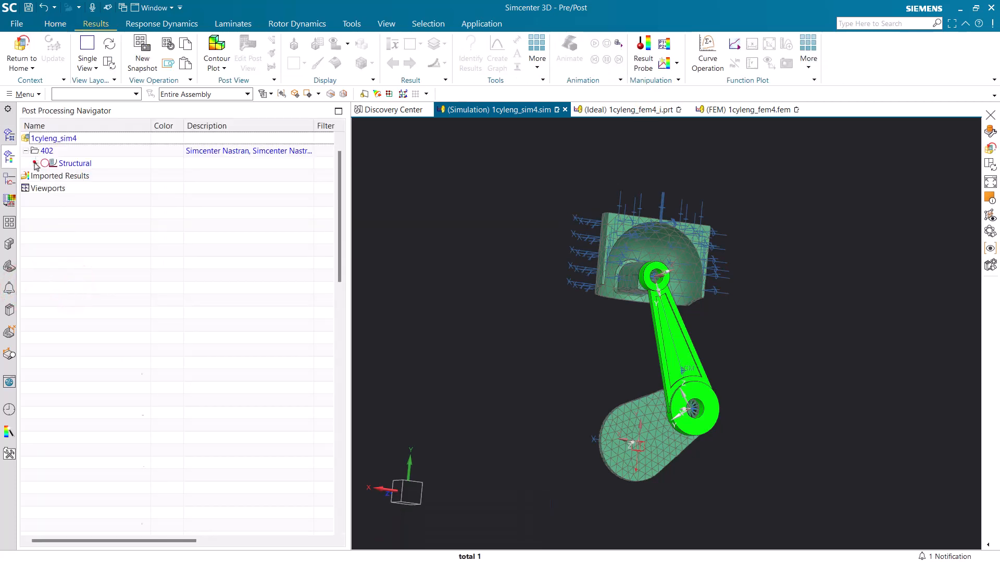
{"action": "left_click", "coordinate": [33, 163]}
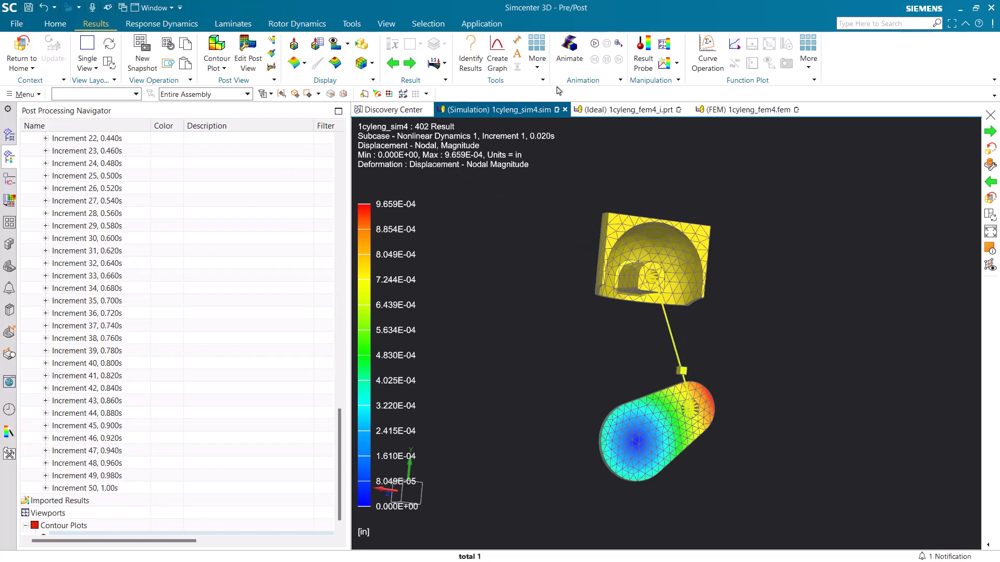
{"action": "left_click", "coordinate": [568, 49]}
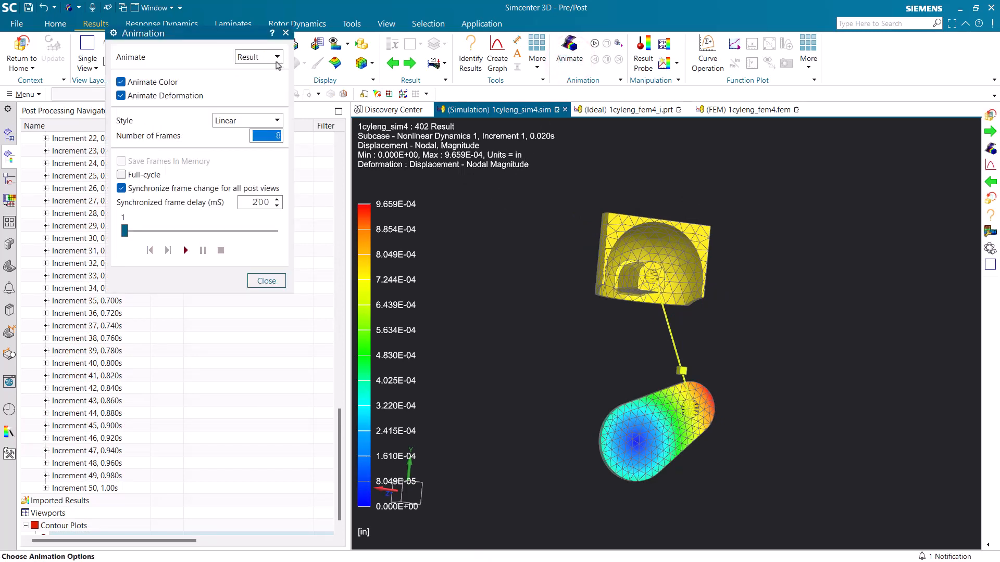
Set Animate to Iterations over Increment 1 to 50 and play the displacement animation
{"action": "left_click", "coordinate": [257, 56]}
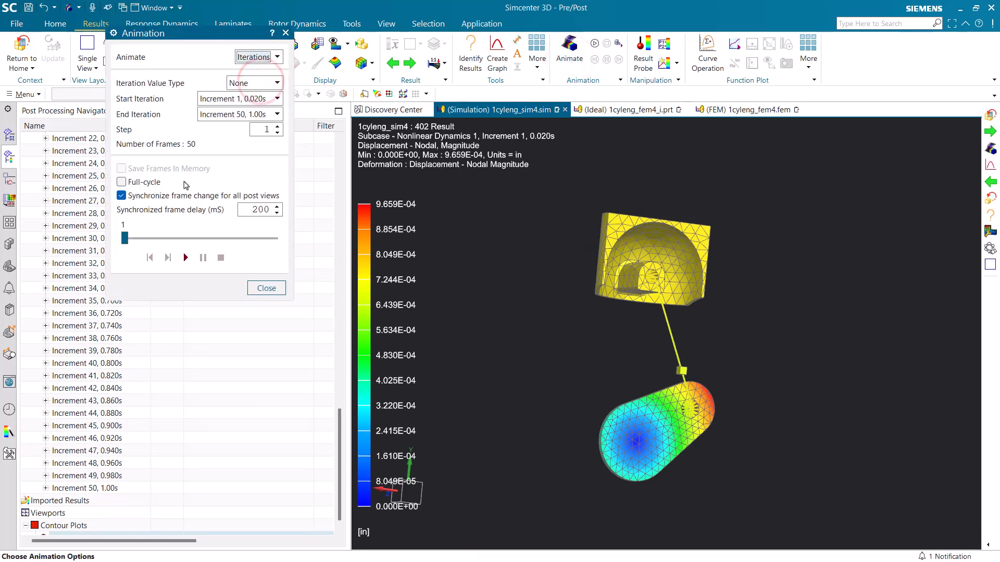
{"action": "left_click", "coordinate": [186, 257]}
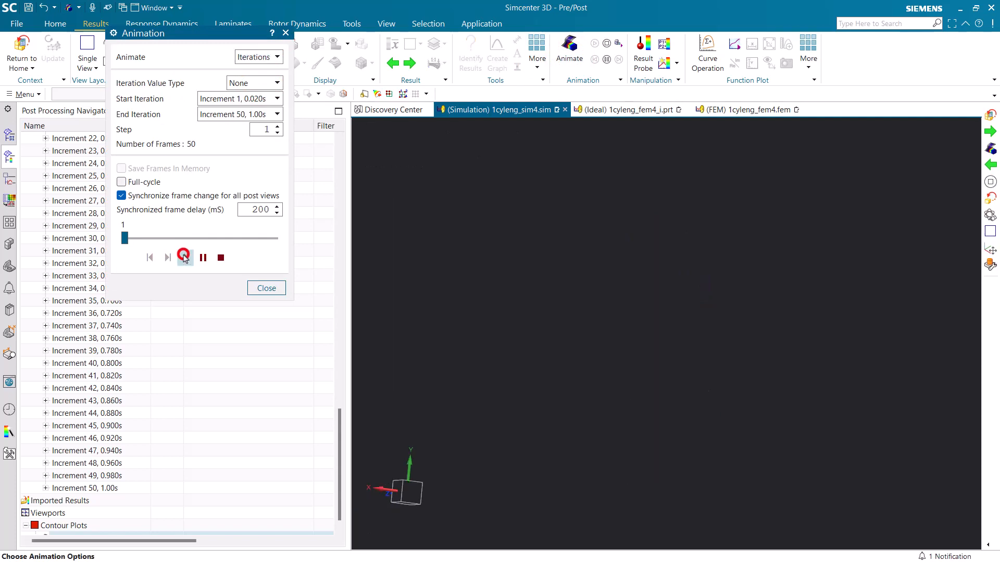
{"action": "left_click", "coordinate": [183, 258]}
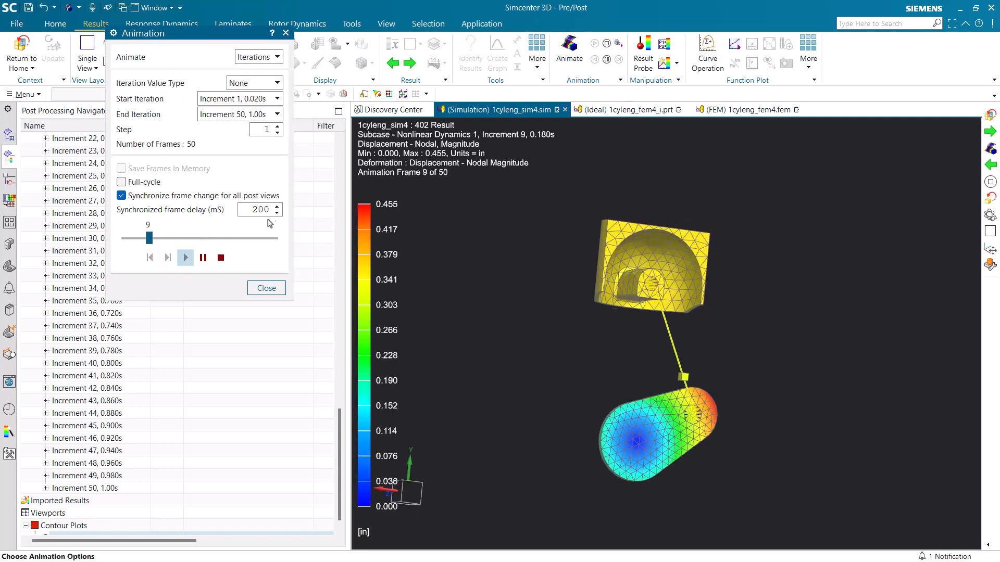